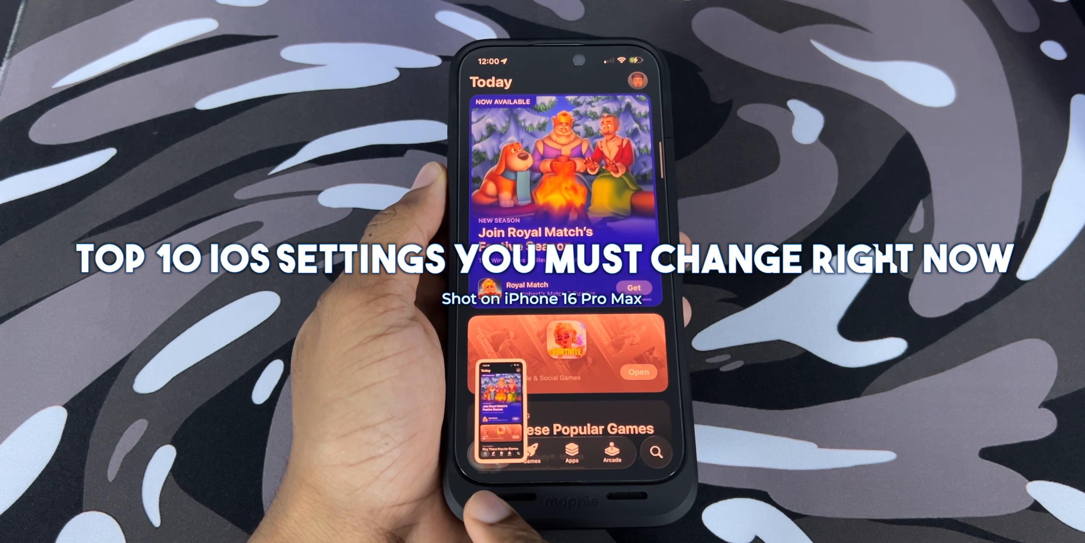
- Launch the App Store from the Home Screen and glance down its Today page
scroll(down, 3)
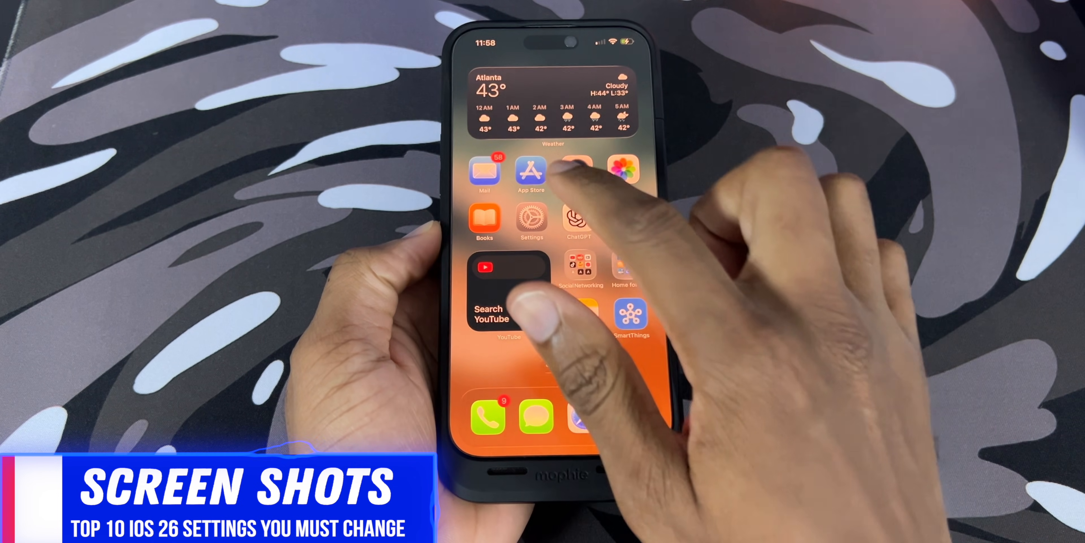
click(532, 173)
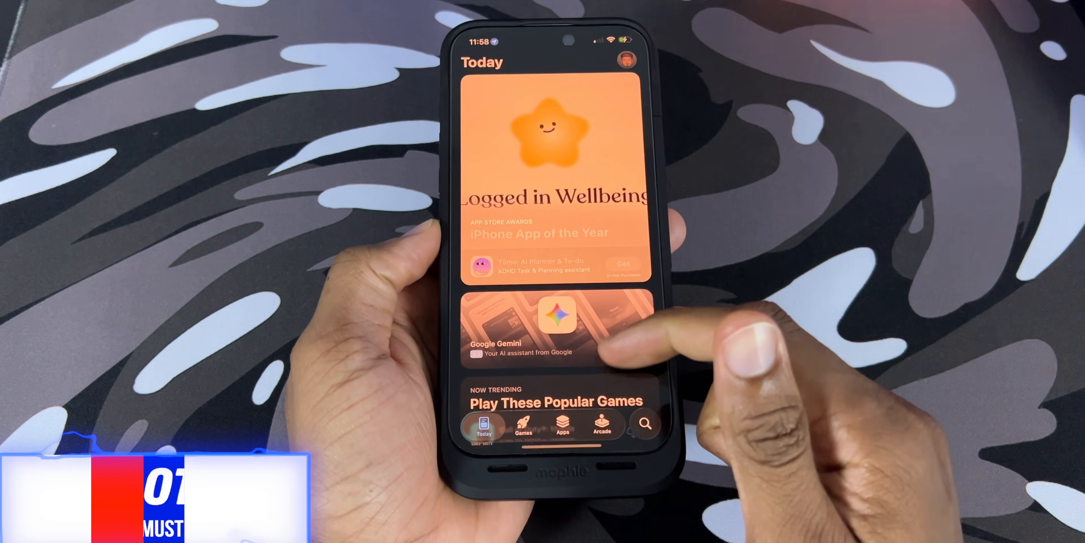
scroll(down, 3)
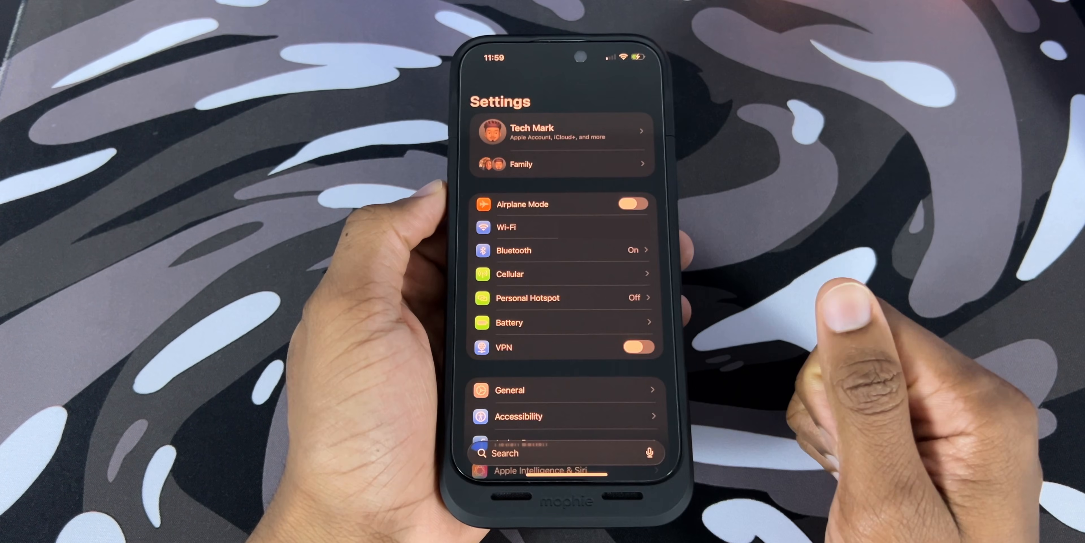
- Search Settings for 'Screensh' and pick the CarPlay Screenshots result
click(544, 453)
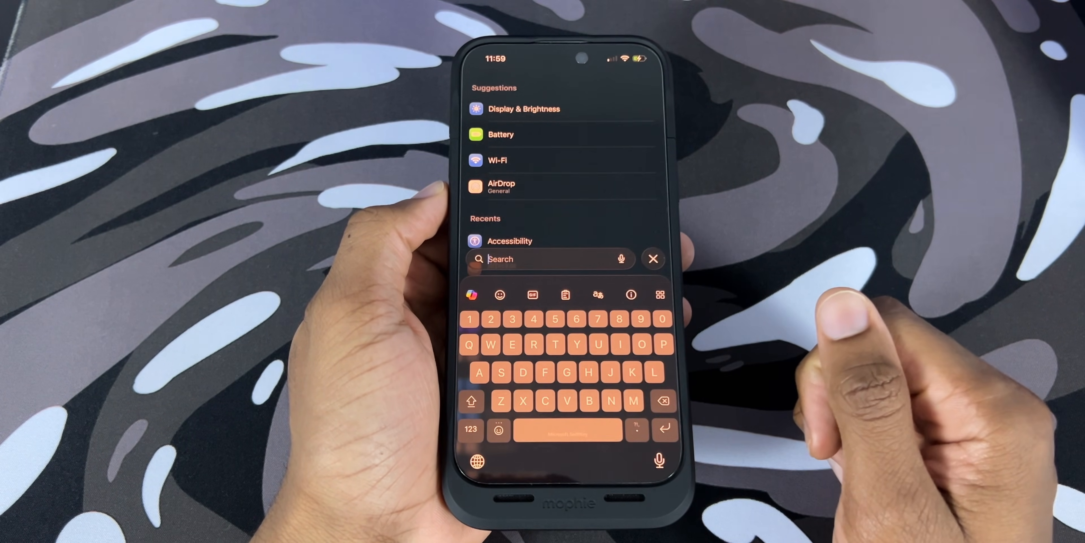
text(Screensh)
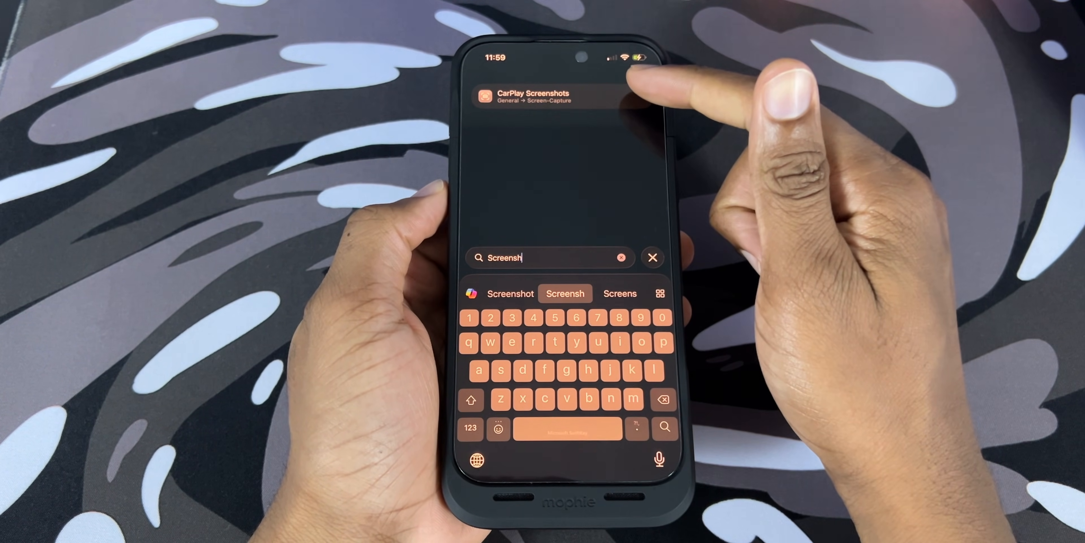
click(537, 101)
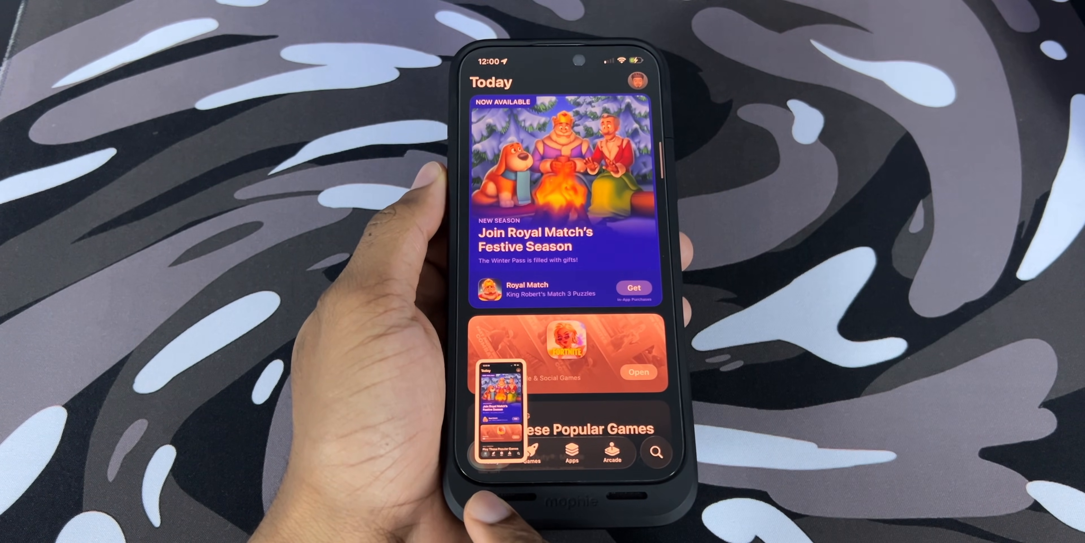
- Scroll the Today tab down to the trending games list
scroll(down, 3)
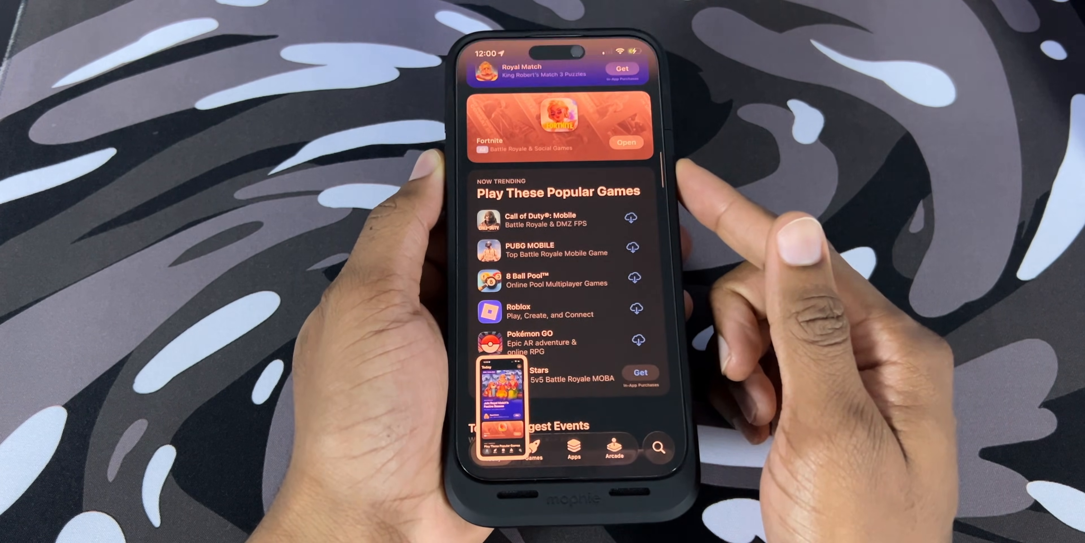
scroll(down, 3)
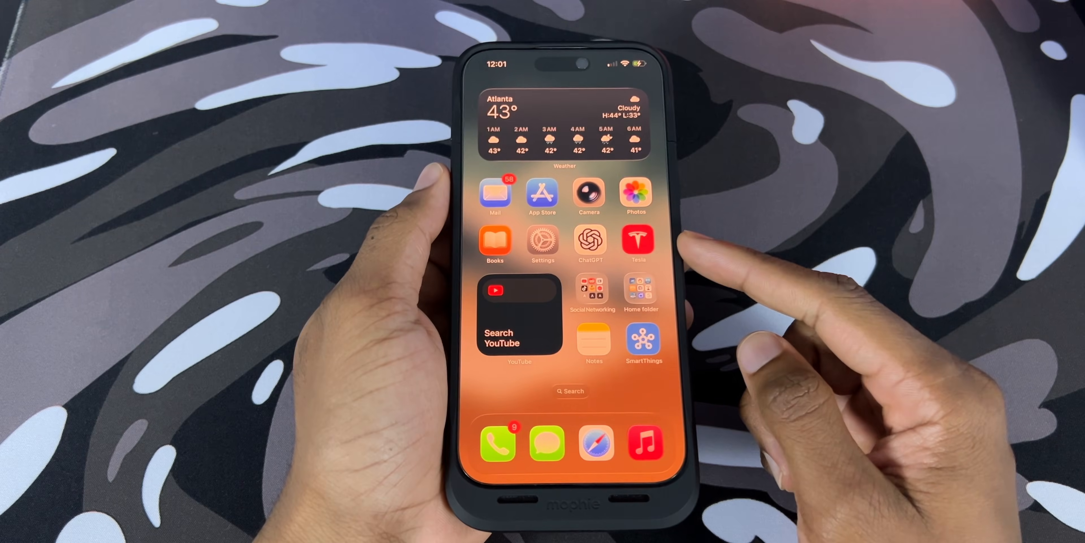
- Peek into the Social Networking folder, then scroll the Music library's Recently Added albums
click(592, 289)
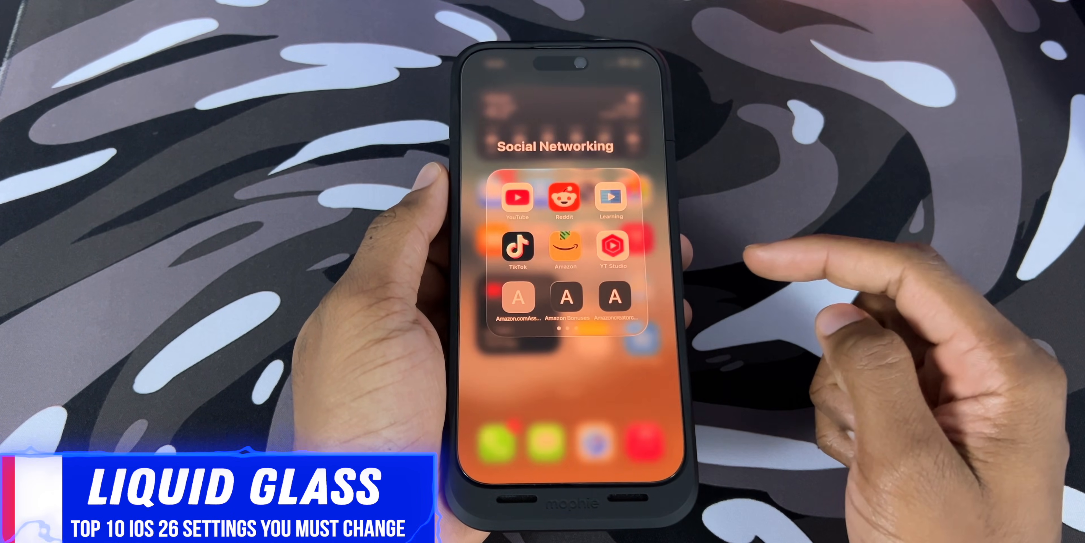
scroll(left, 3)
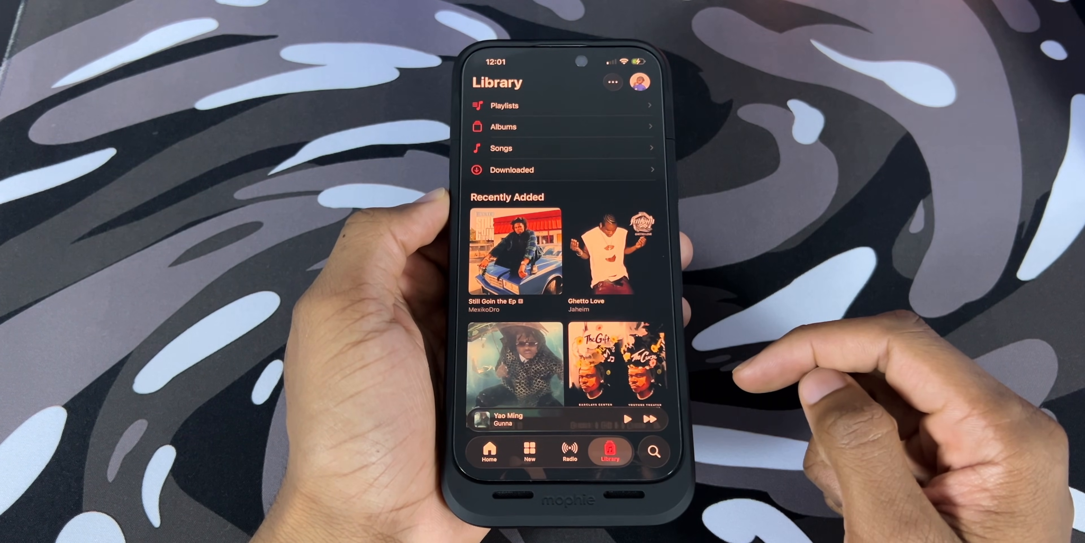
scroll(down, 3)
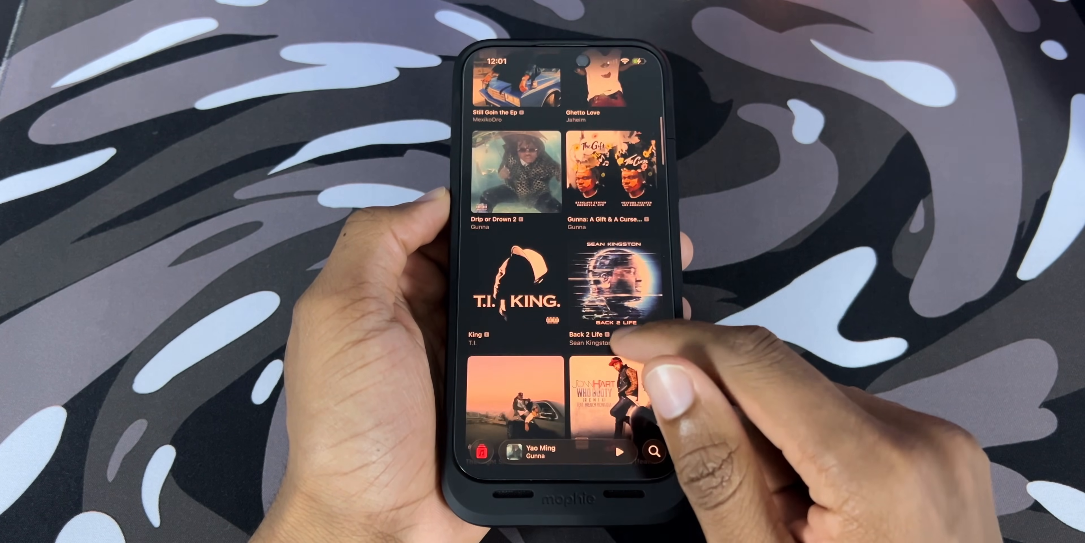
scroll(down, 3)
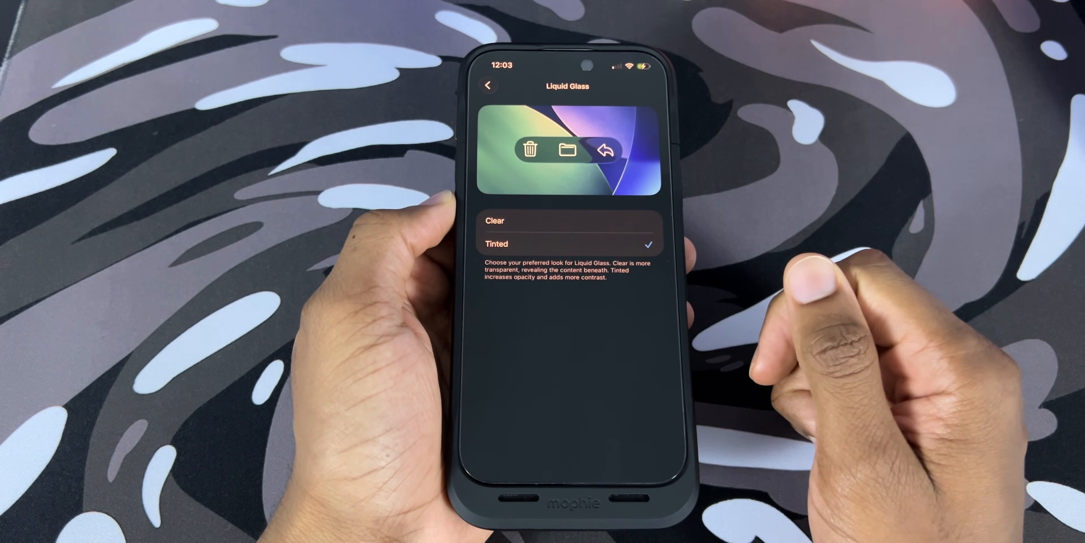
- Back out of Liquid Glass to Display & Brightness and up to the main Settings list
click(488, 85)
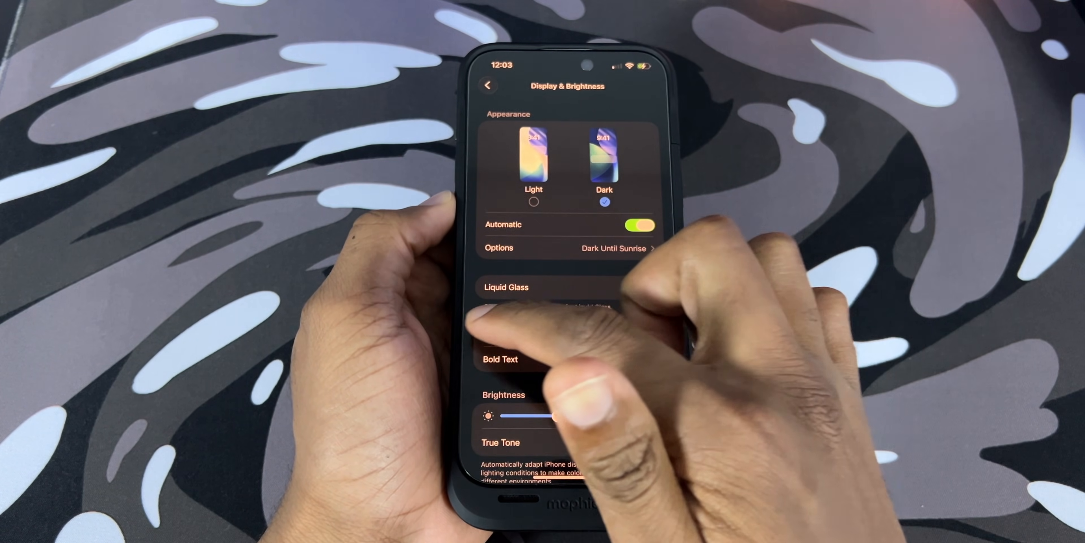
click(489, 85)
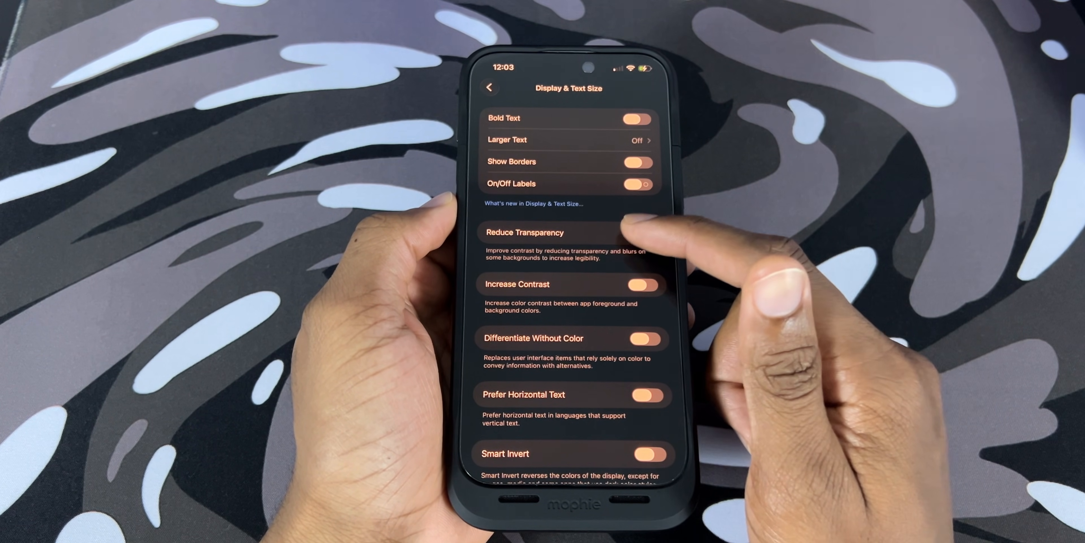
- Switch on Reduce Transparency under Accessibility's Display & Text Size
click(642, 233)
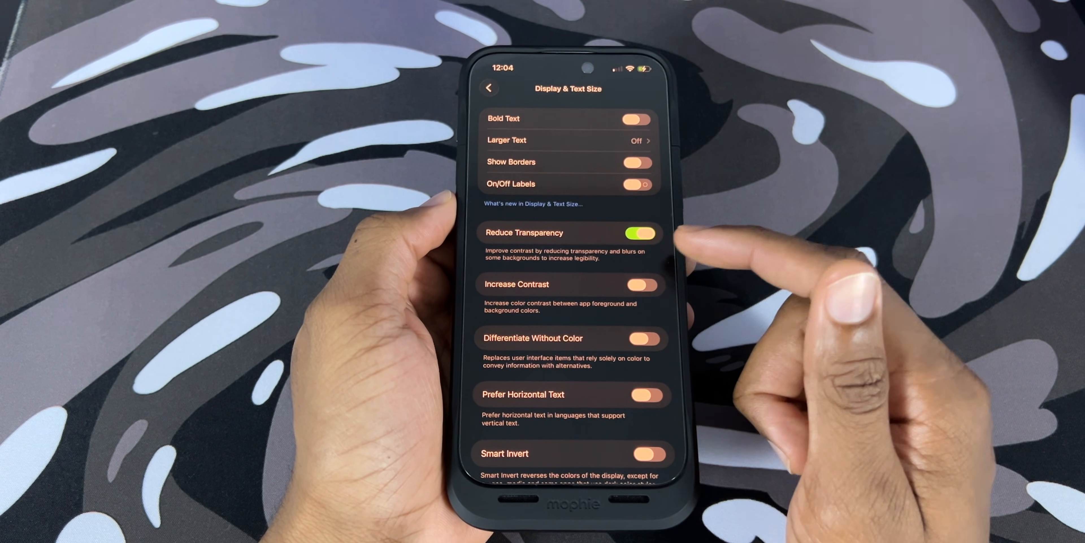
click(642, 285)
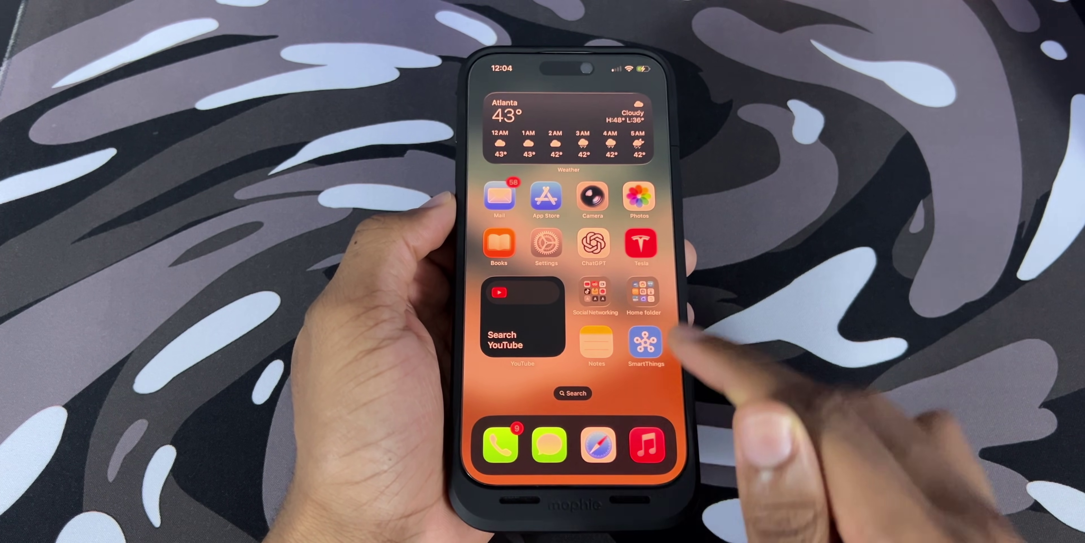
- Launch the App Store and scroll its Today stories to the Homescapes event
click(644, 293)
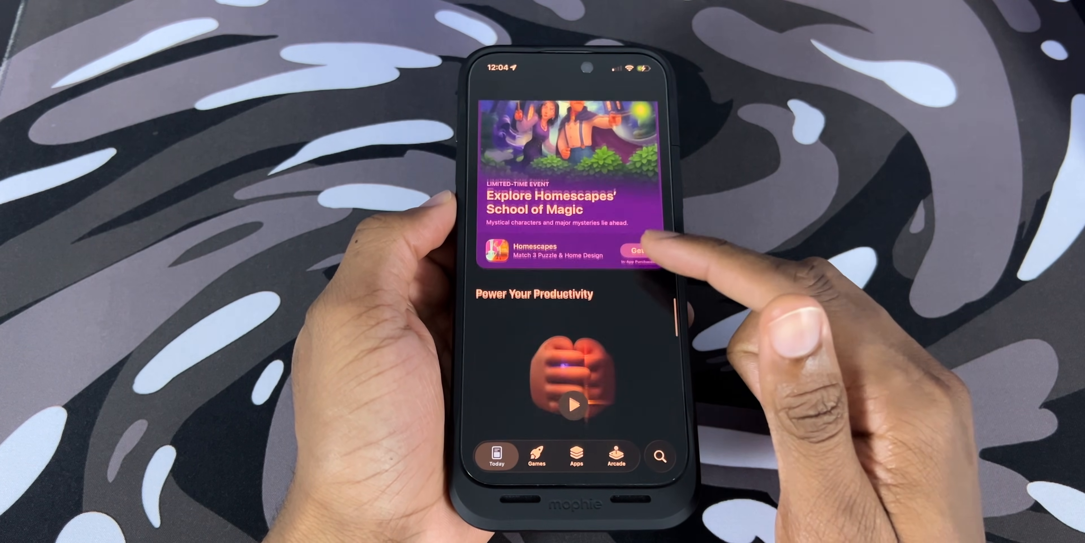
scroll(down, 3)
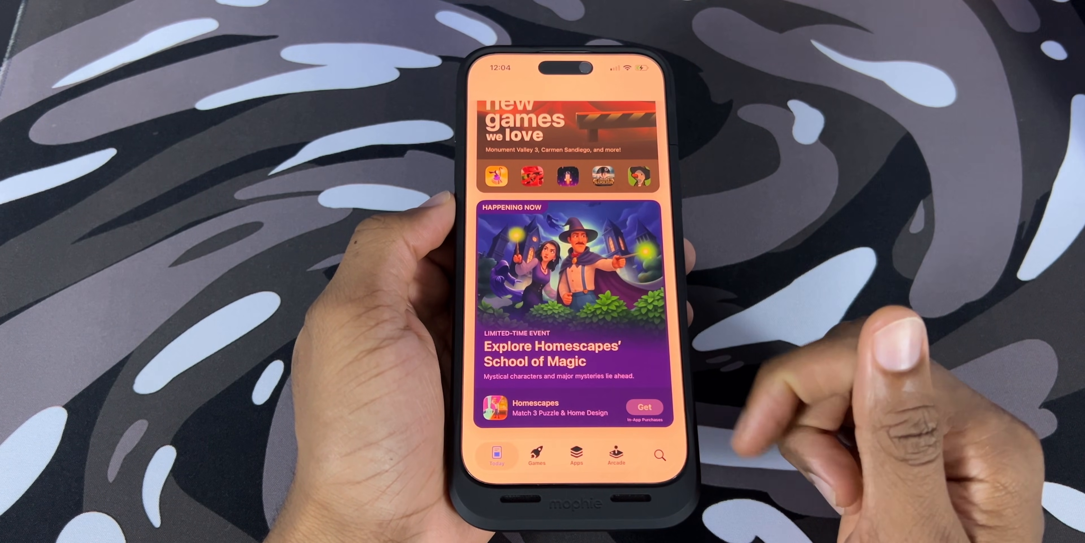
- Browse further down Today, then visit the Games and Apps tabs
scroll(down, 3)
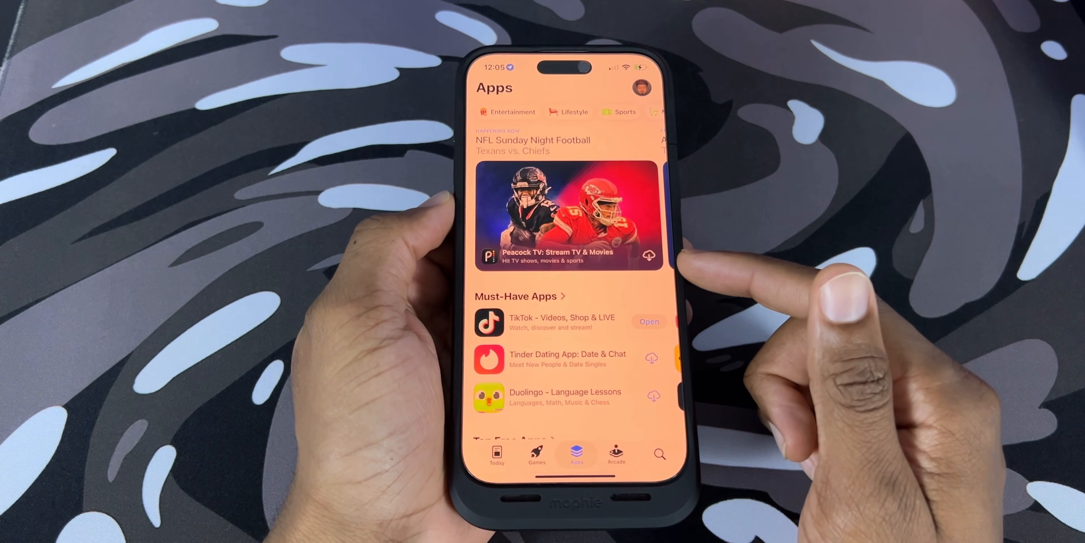
click(537, 454)
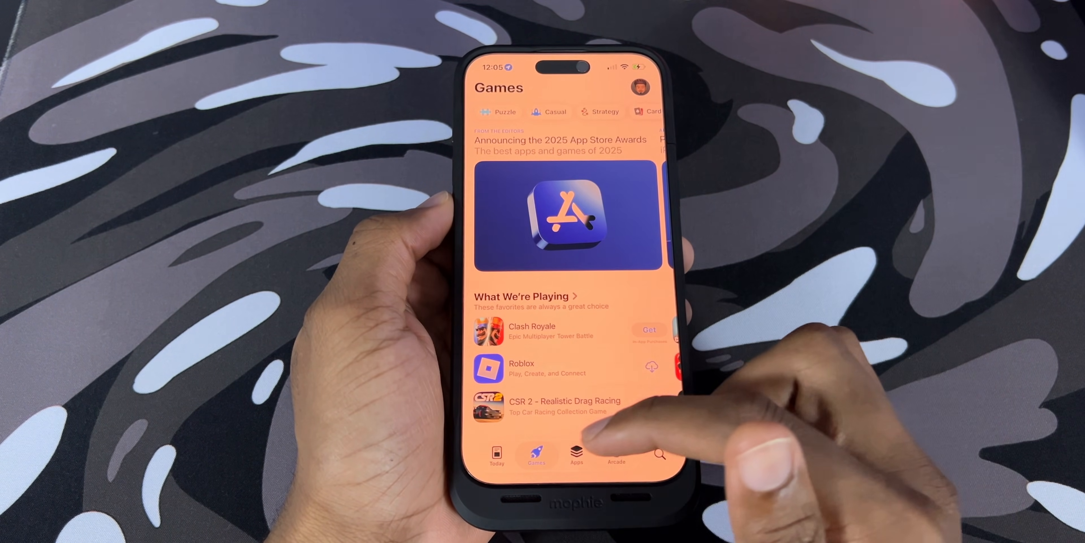
click(497, 454)
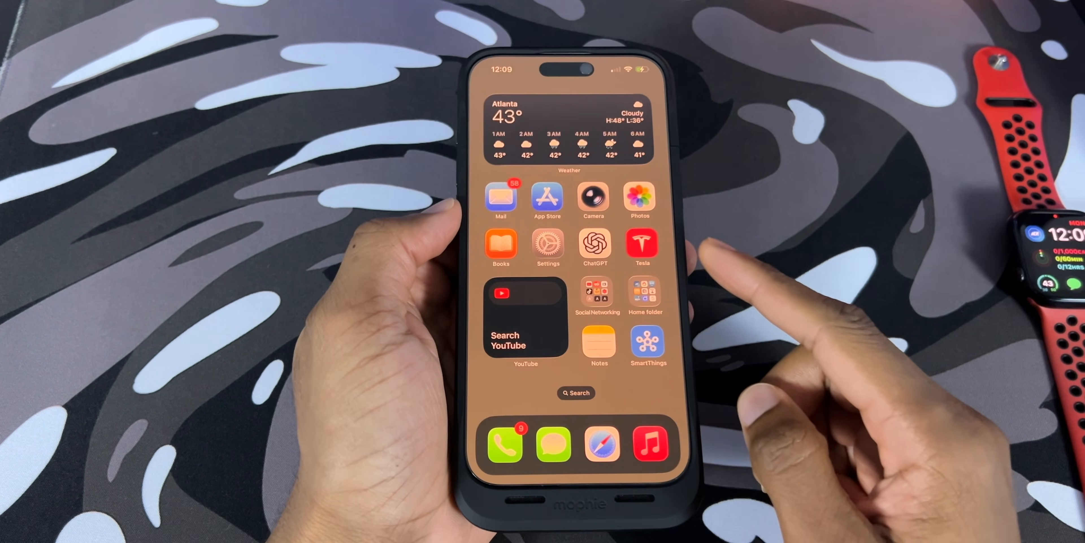
- In Settings > General > AirDrop, switch on Bringing Devices Together
click(548, 244)
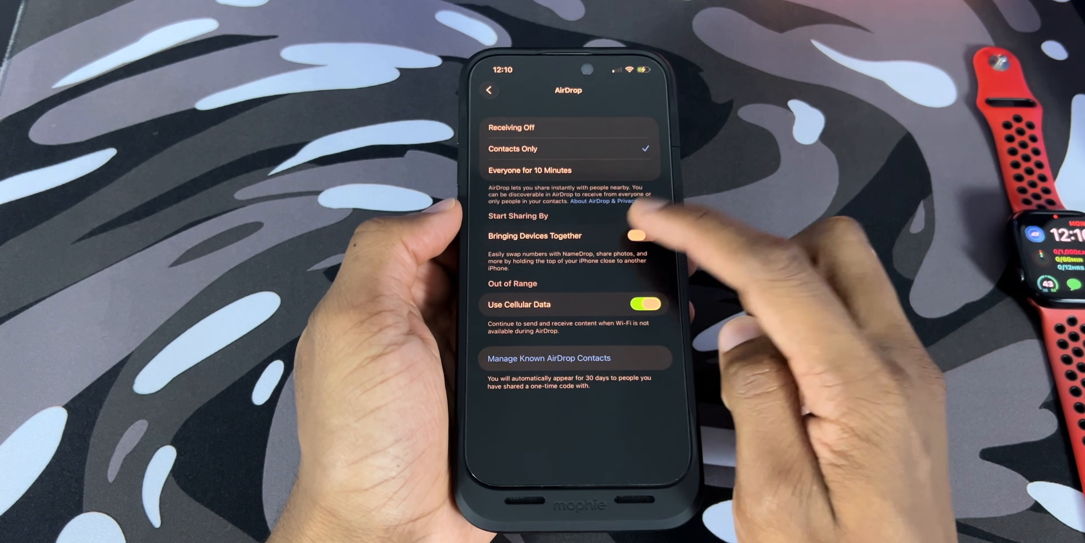
click(641, 235)
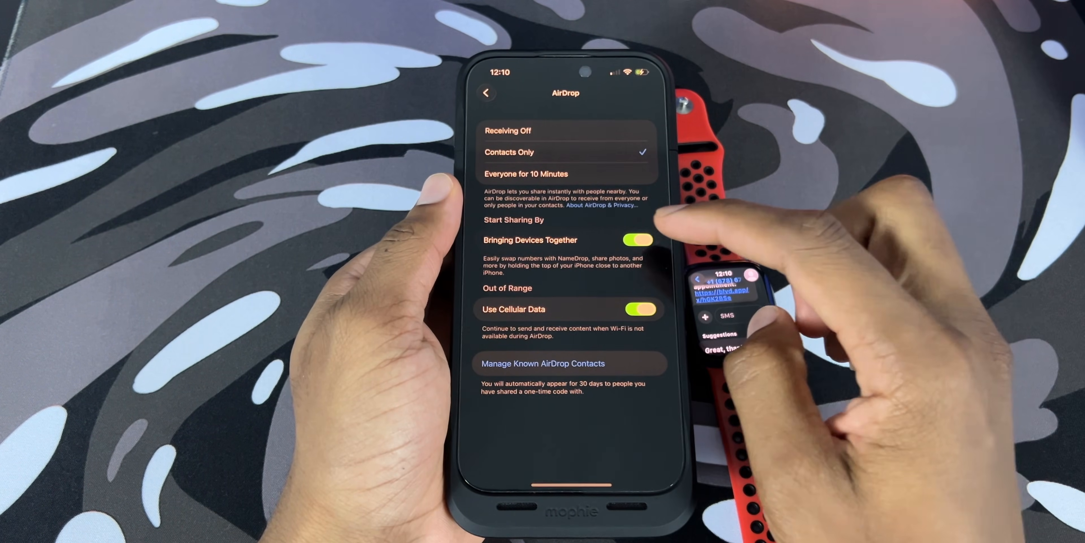
click(638, 240)
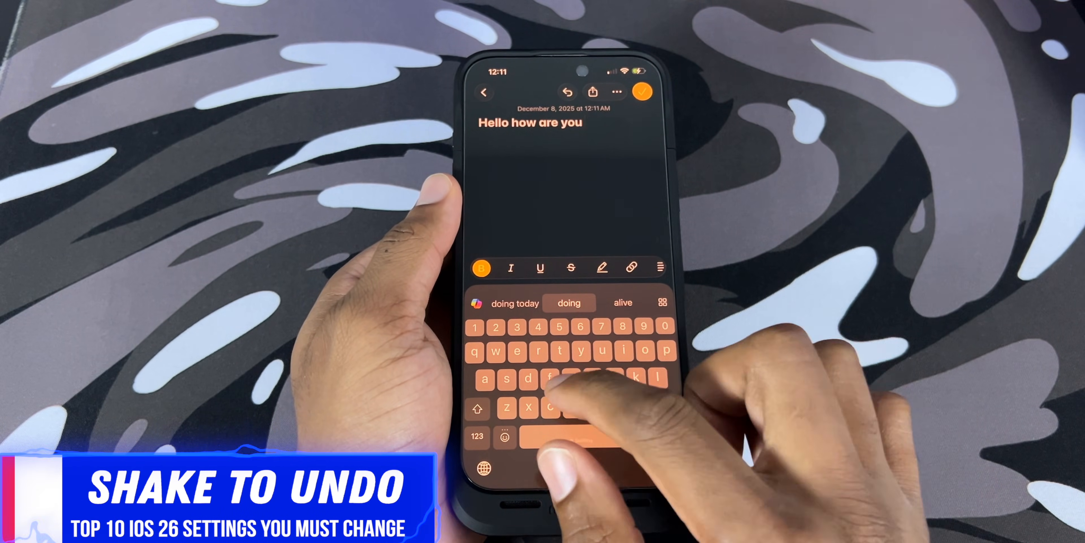
- Finish the note with 'guys doing today' and cancel the shake-triggered Undo Typing prompt
text(guys doing)
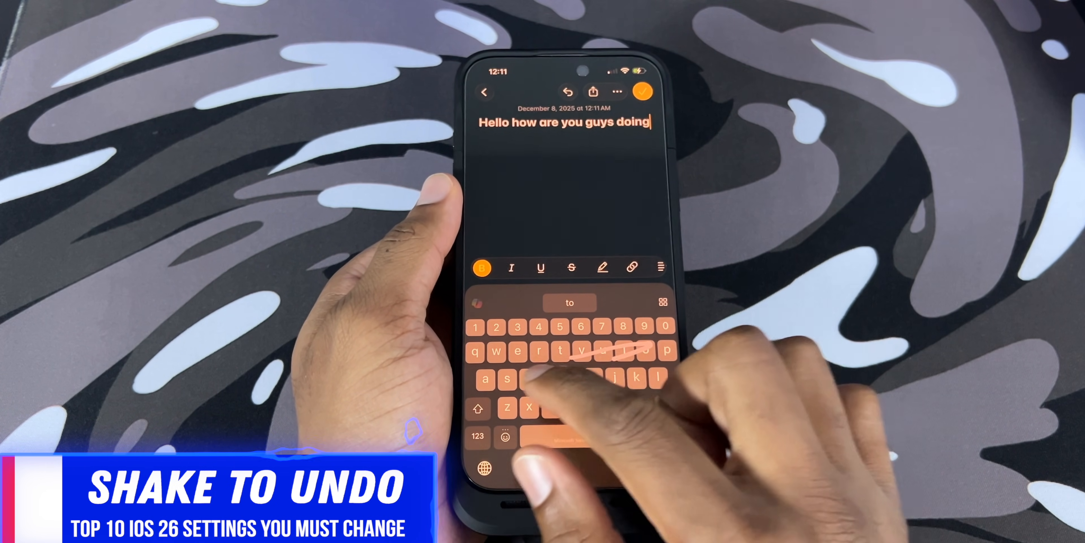
text(today)
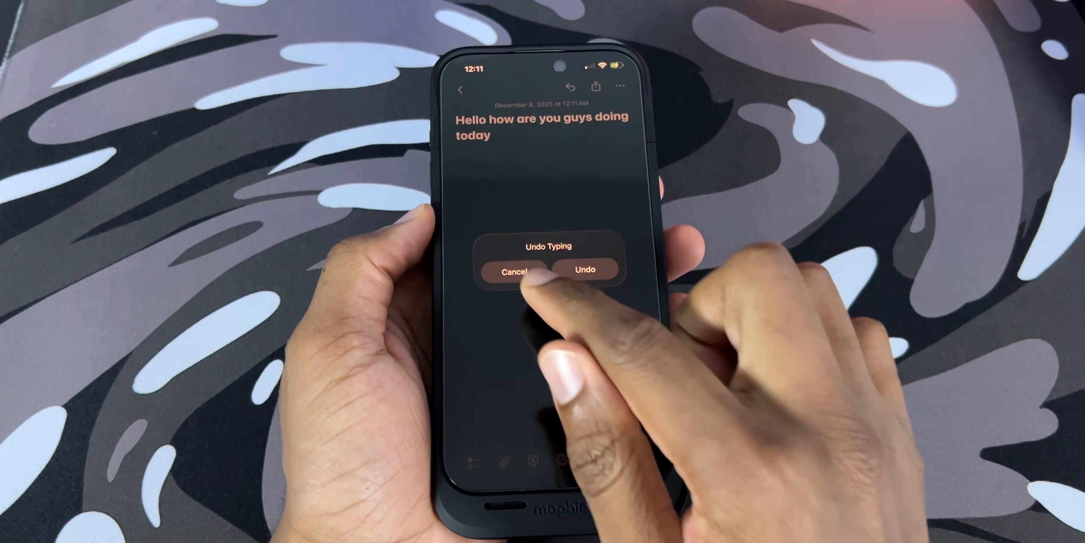
click(515, 270)
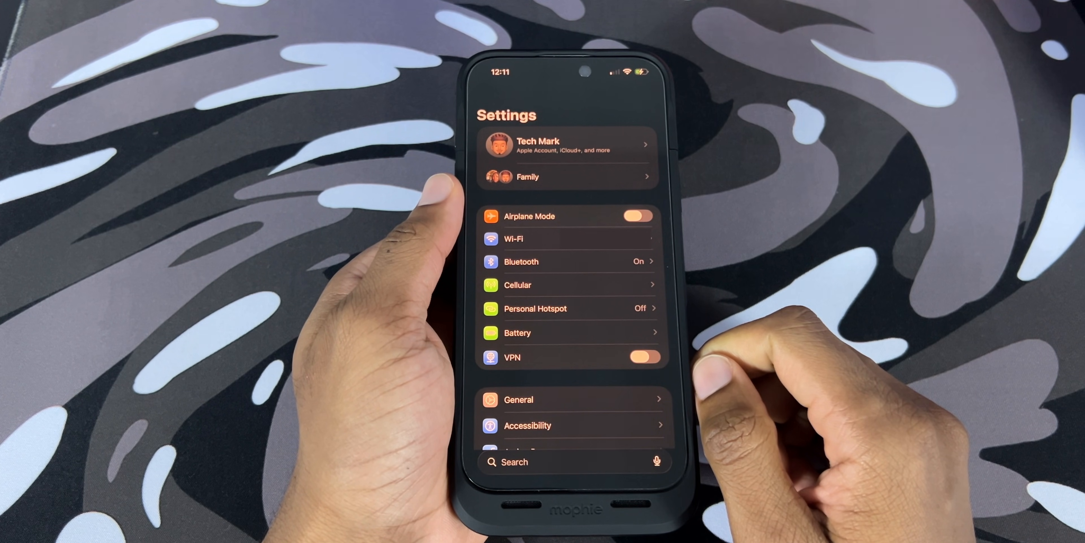
- Search 'Sha', switch off Shake to Undo on the Touch page, then go to iPhone Storage
text(Shake)
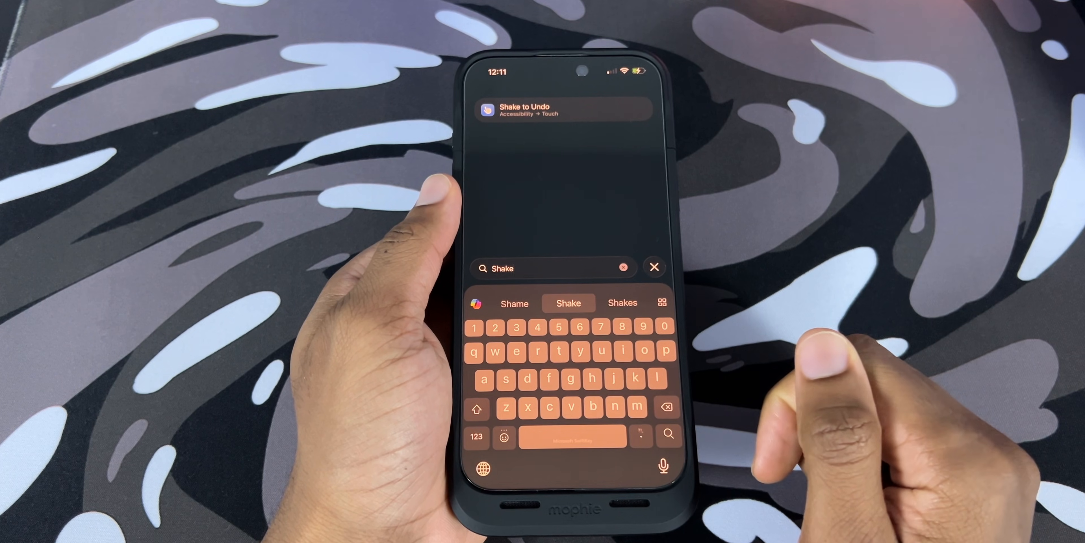
click(564, 109)
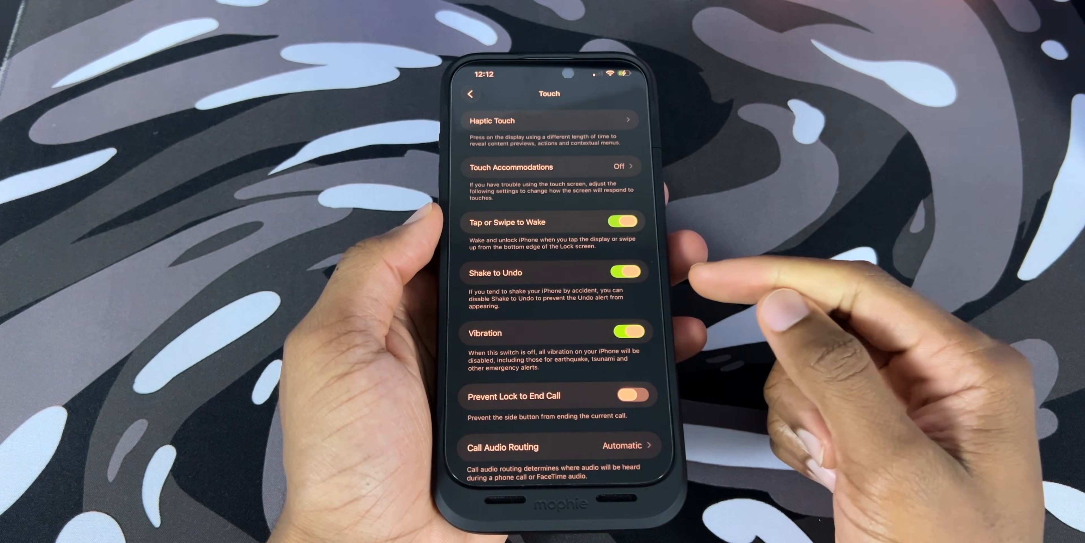
click(626, 272)
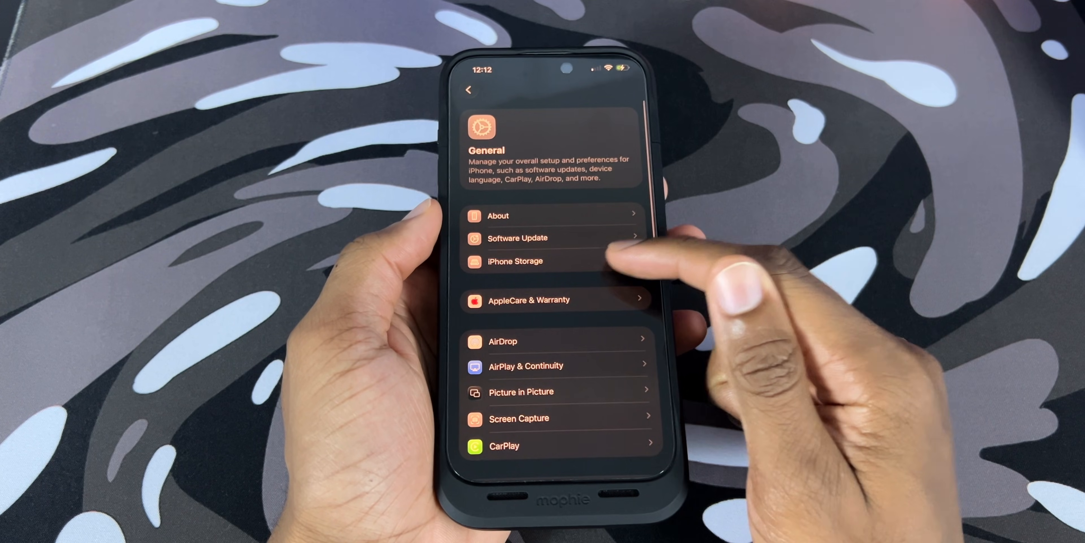
click(515, 261)
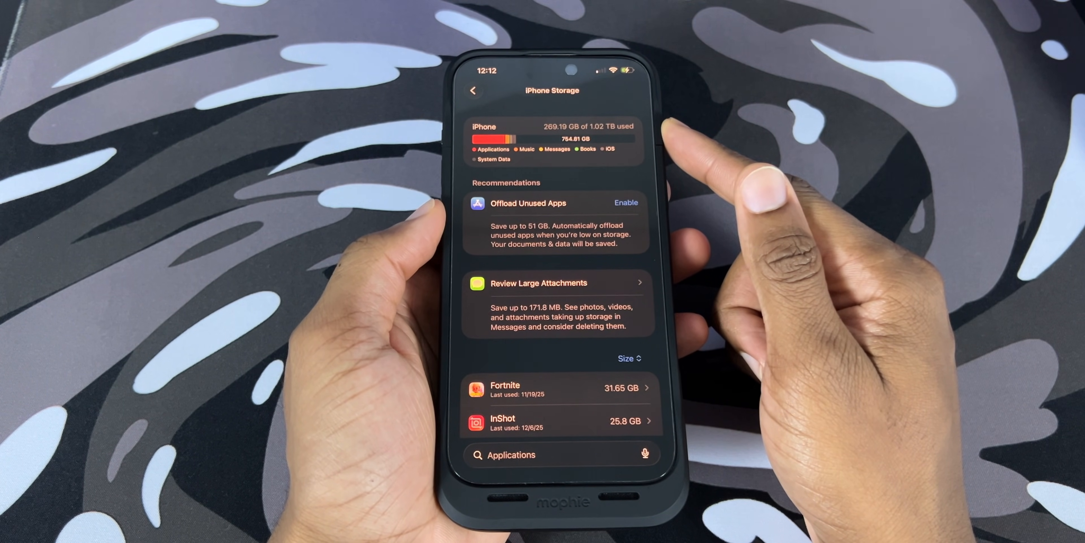
- Enable Offload Unused Apps from the iPhone Storage recommendations
scroll(down, 3)
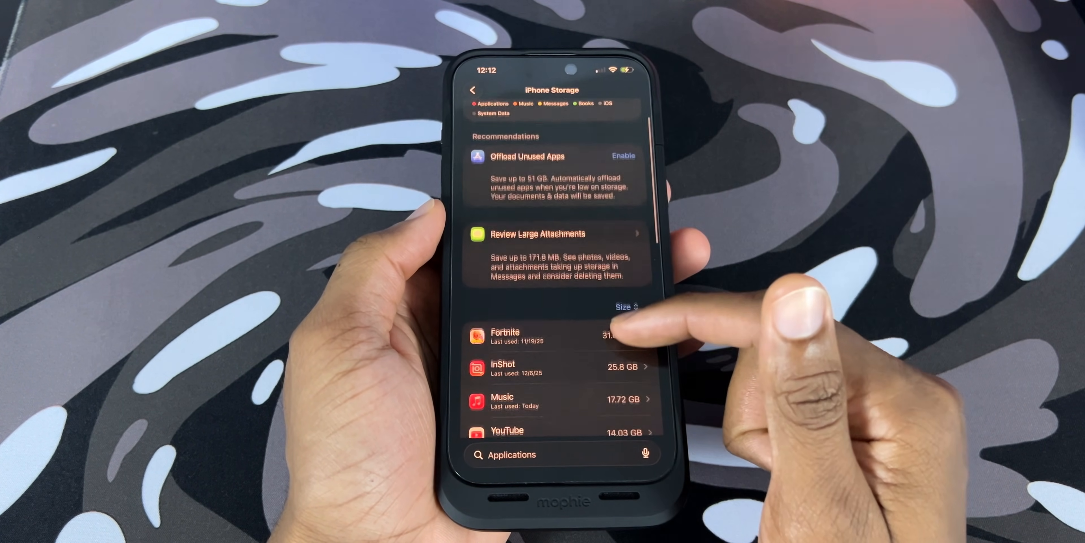
scroll(down, 3)
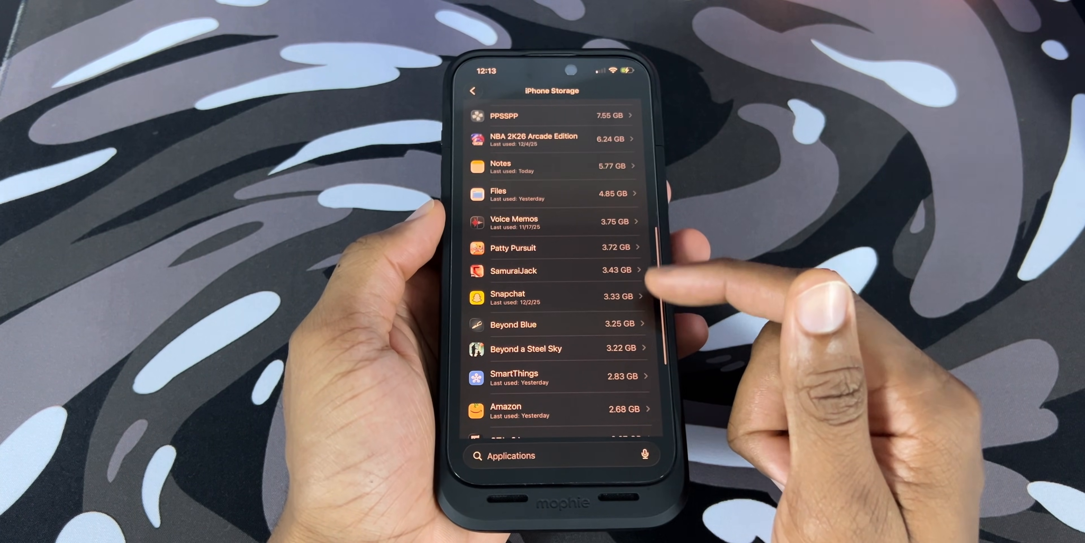
scroll(down, 3)
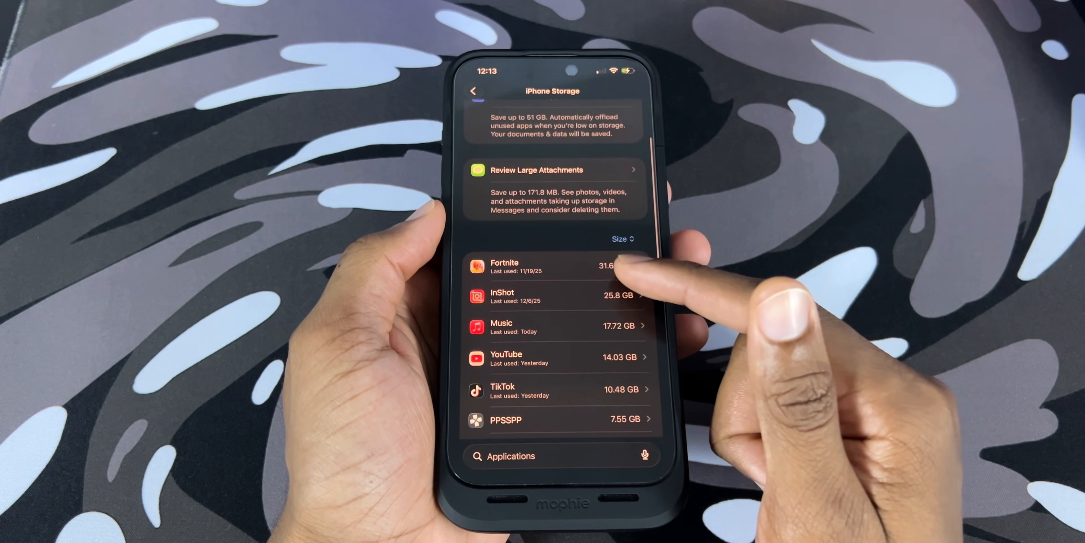
scroll(down, 3)
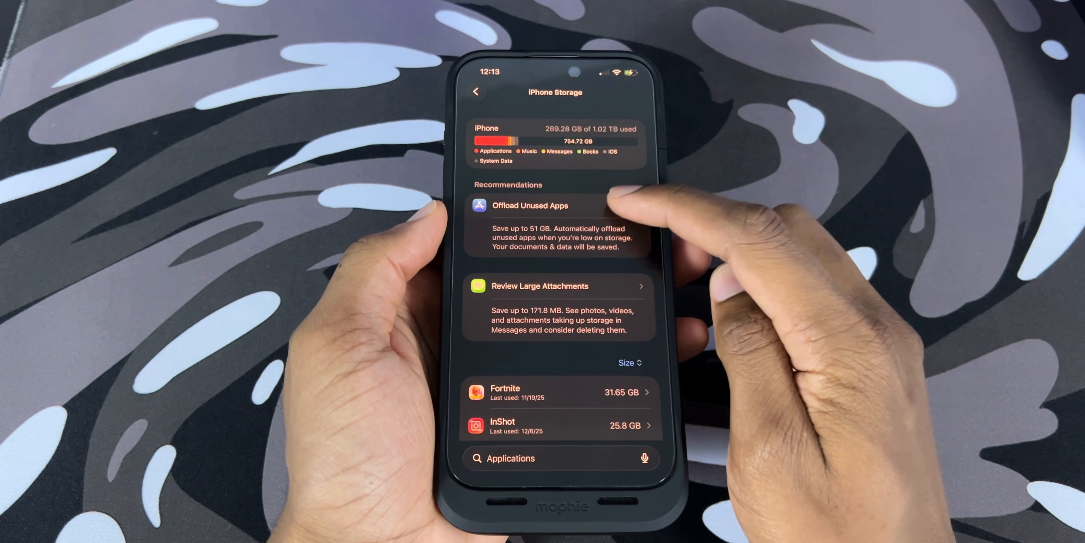
click(634, 206)
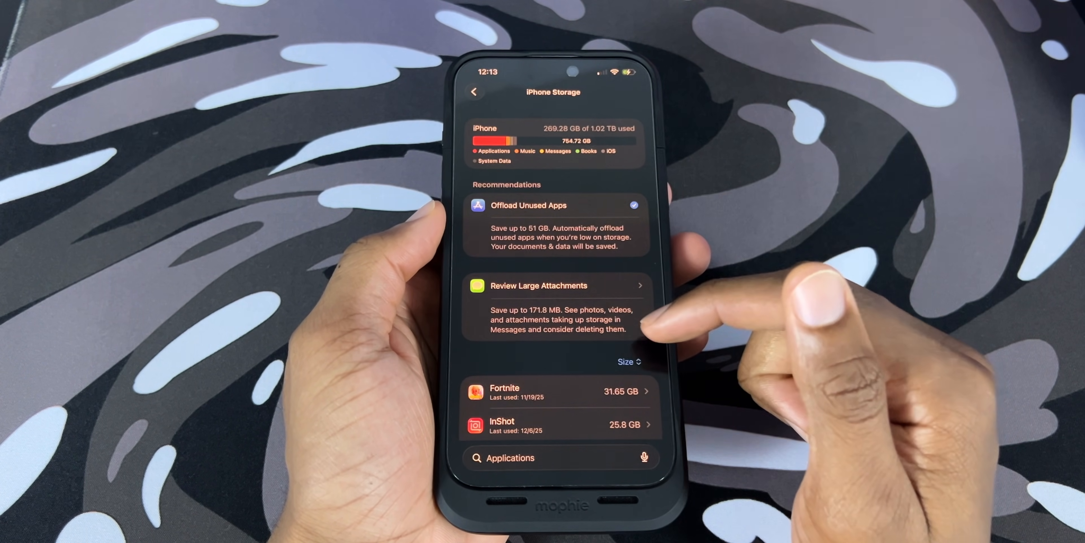
- Browse the apps-by-storage list, inspecting the offloaded Voice Record Pro entry
scroll(down, 3)
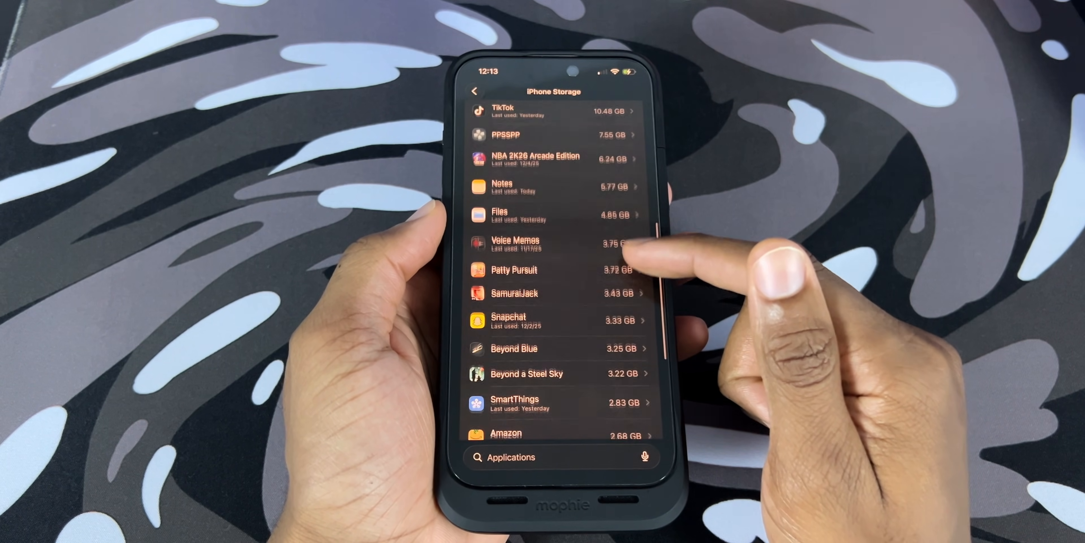
scroll(down, 3)
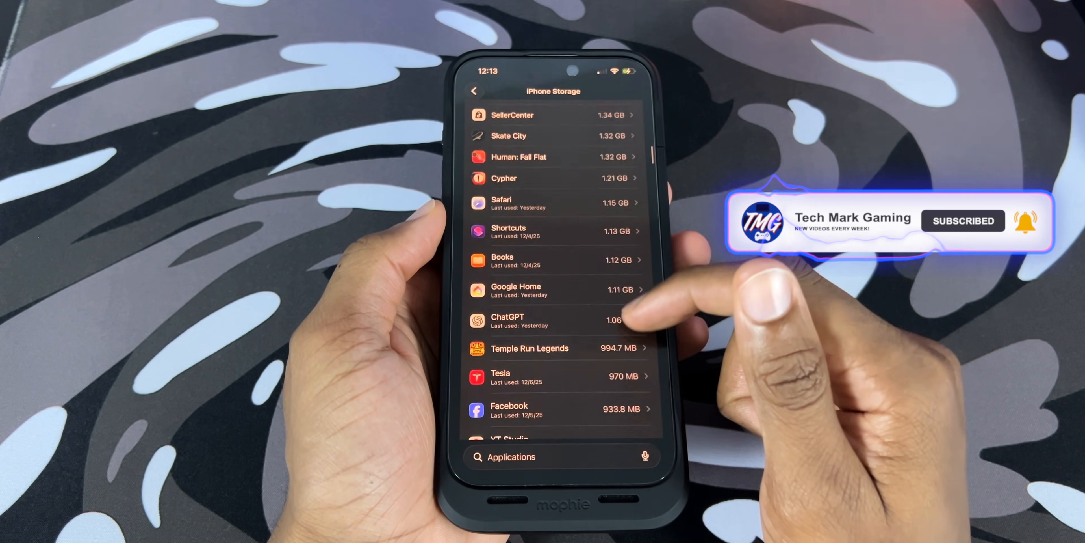
scroll(down, 3)
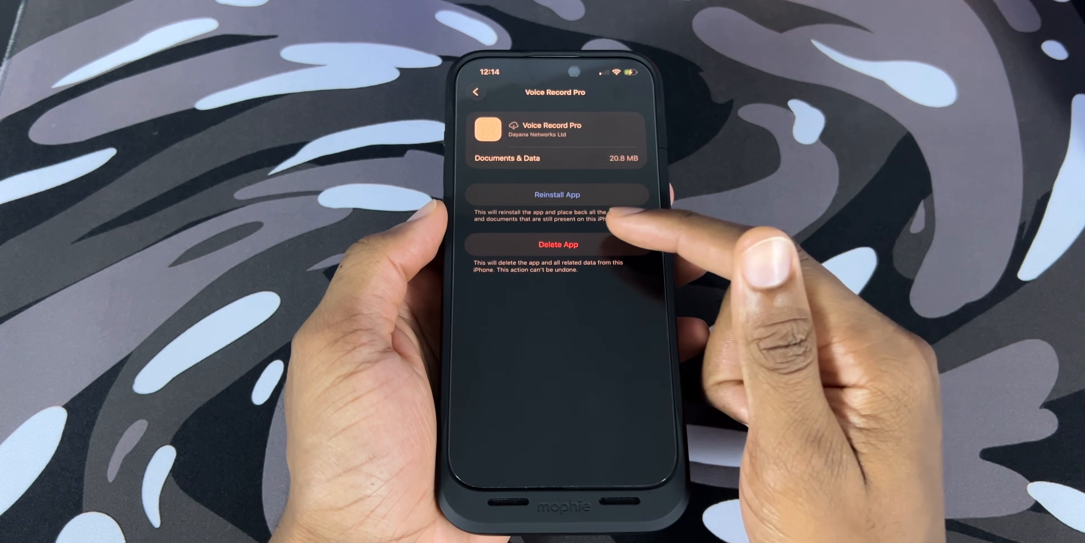
click(559, 244)
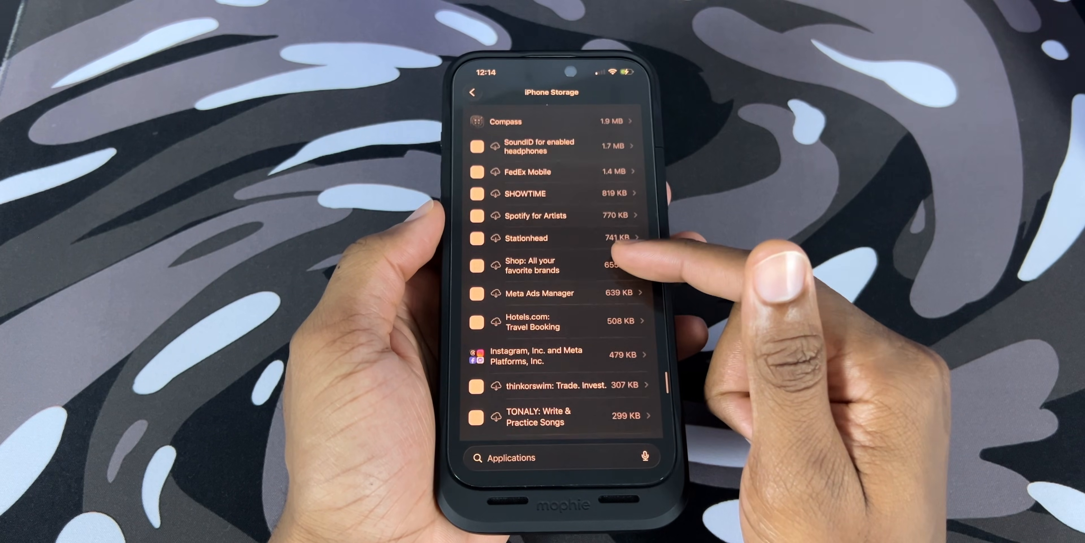
scroll(down, 3)
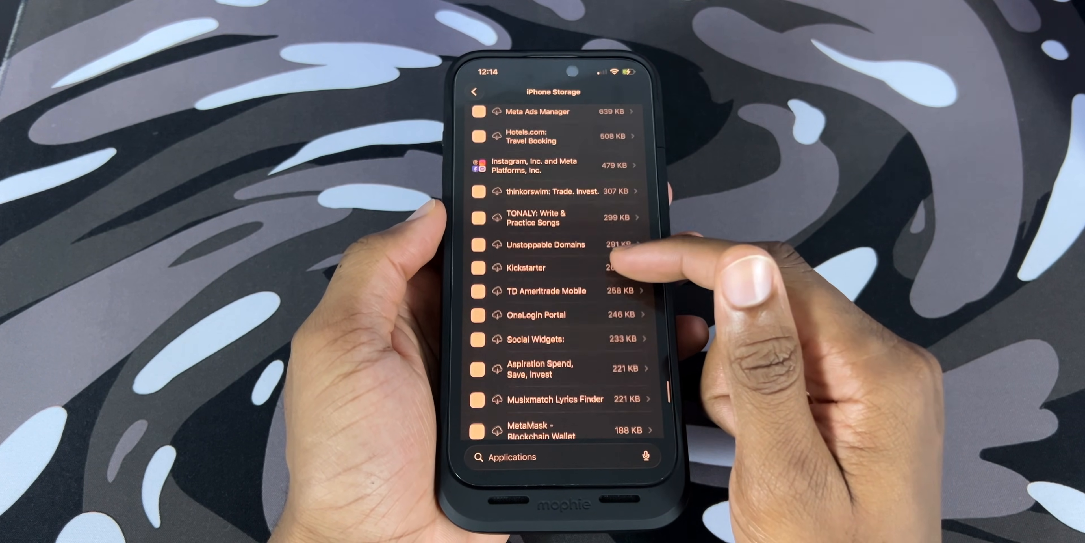
scroll(down, 3)
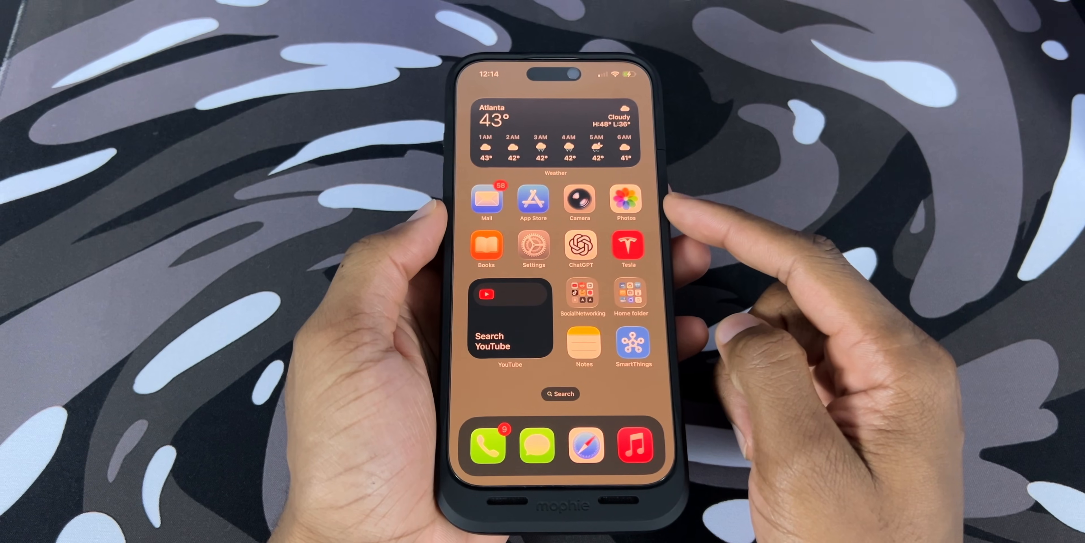
- Turn on Limit Maximum Volume under Sounds & Haptics > Volume Limit
click(534, 245)
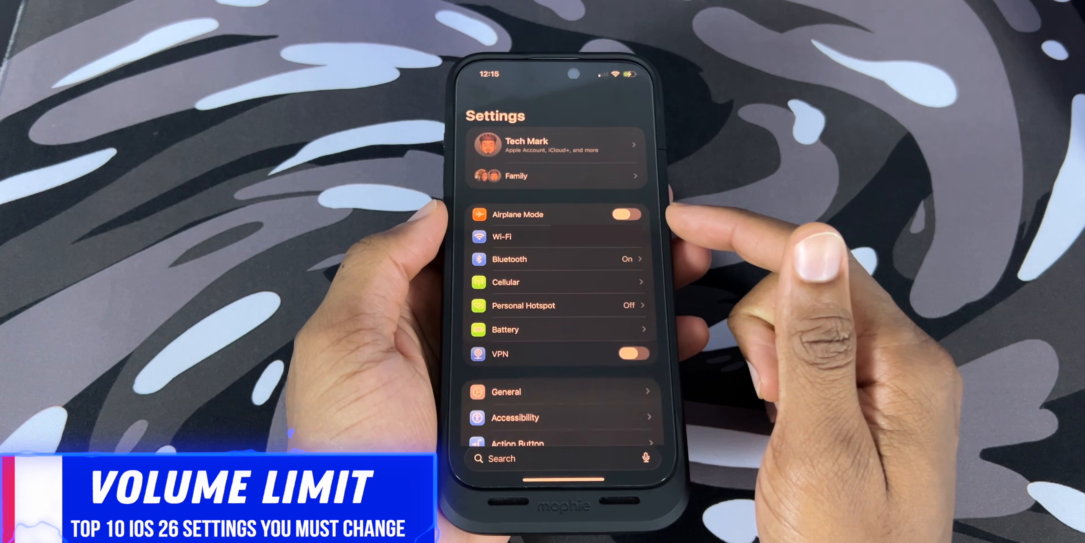
scroll(down, 3)
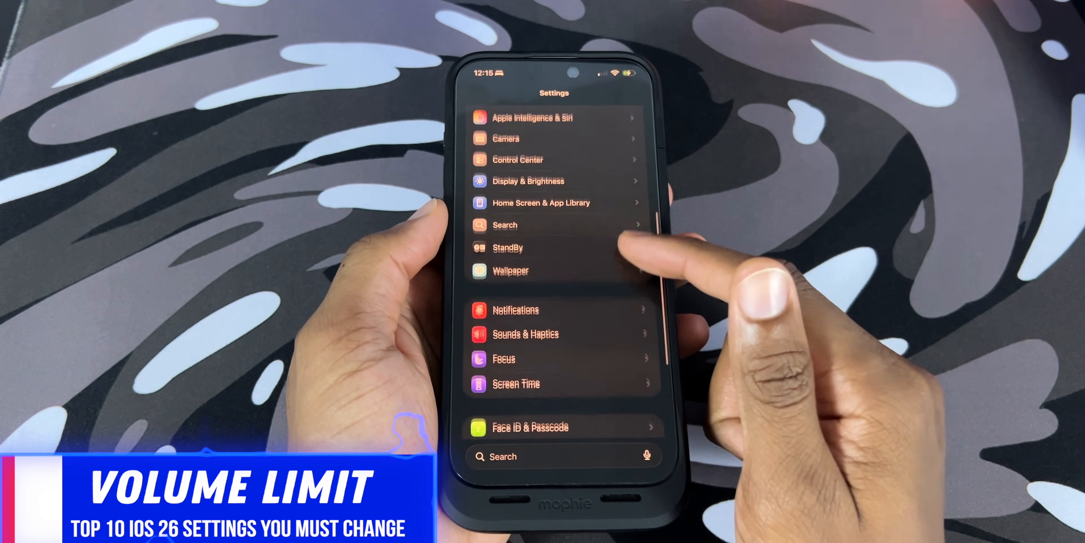
click(526, 333)
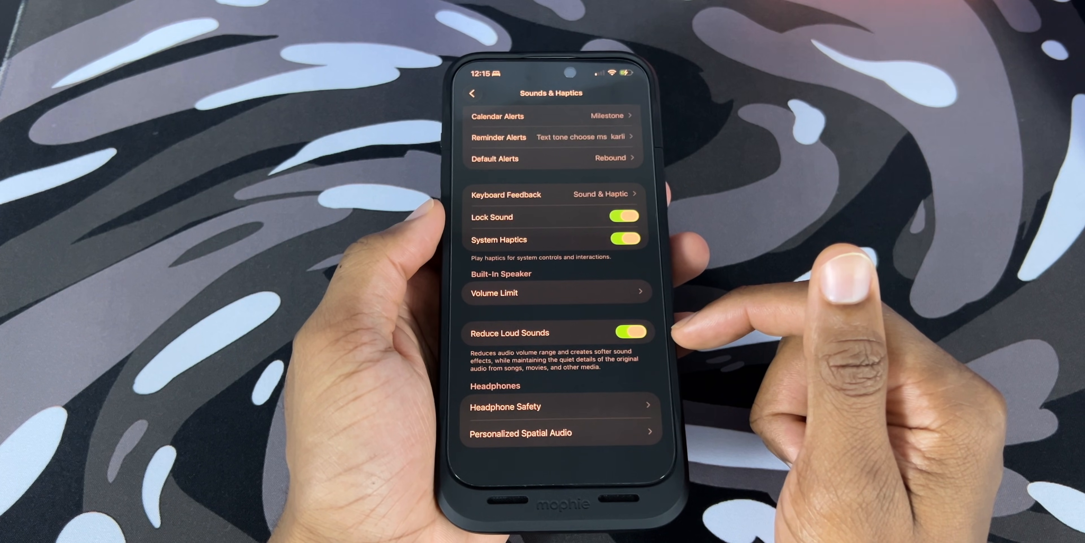
click(494, 293)
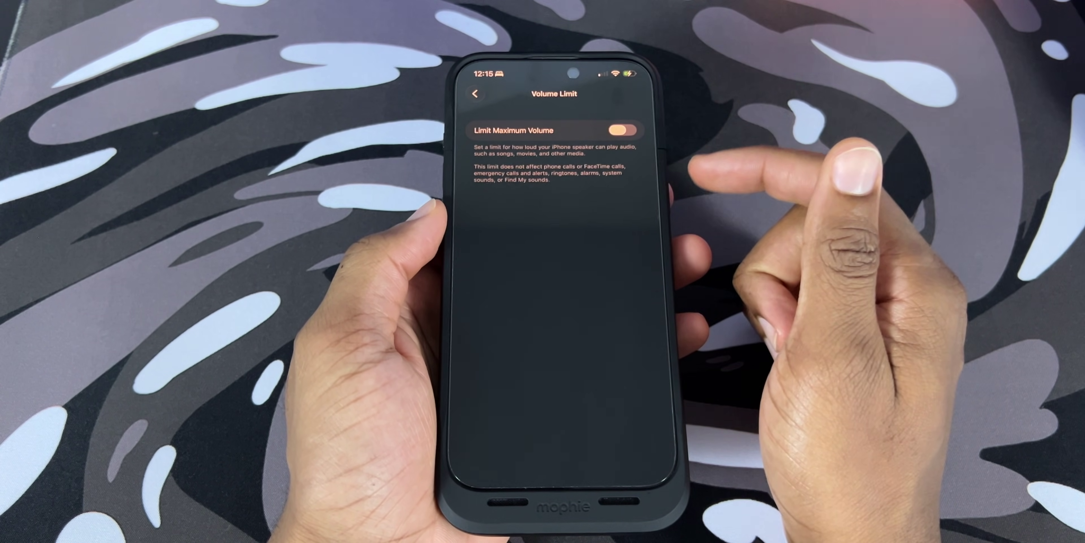
click(625, 130)
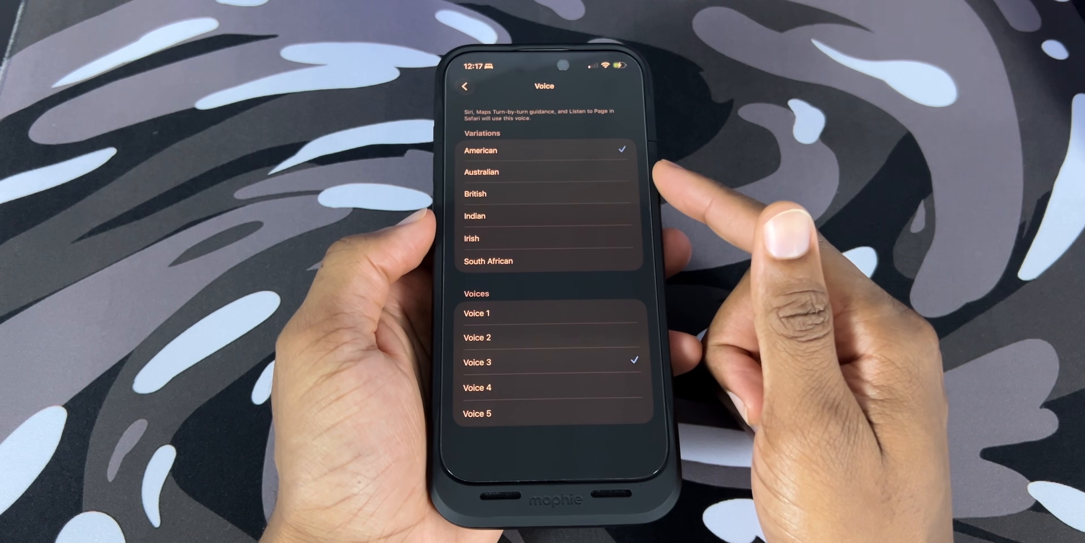
- Leave Siri Voice set to American, Voice 3 and return to Apple Intelligence & Siri
click(478, 337)
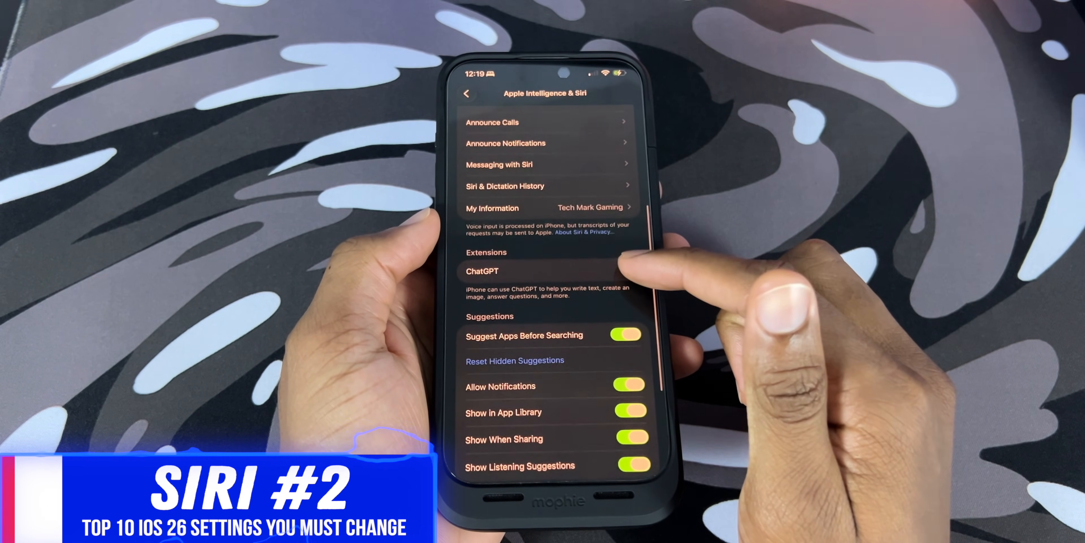
click(483, 271)
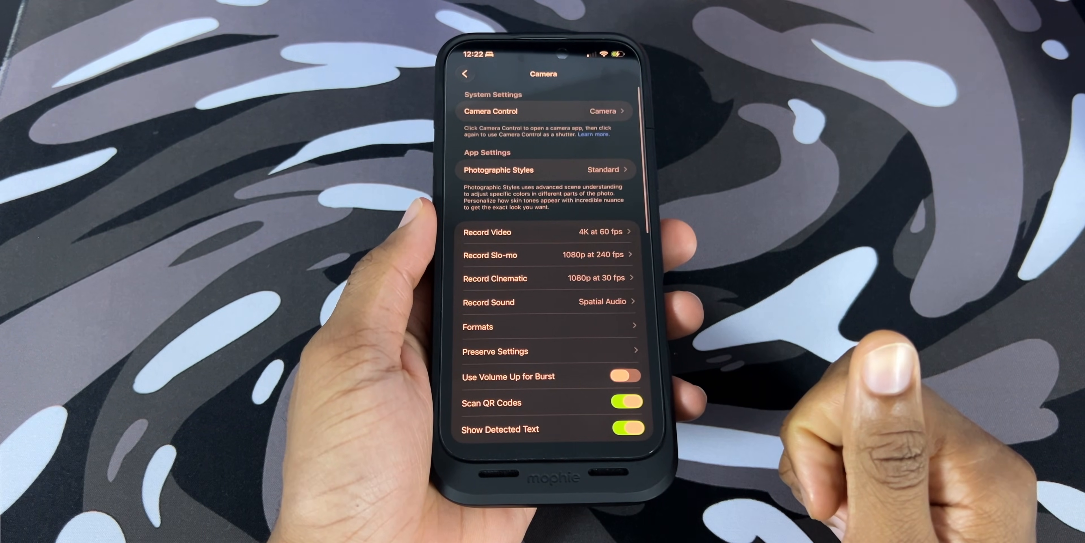
- Review the Camera Control page's launch gesture and control toggles
click(544, 111)
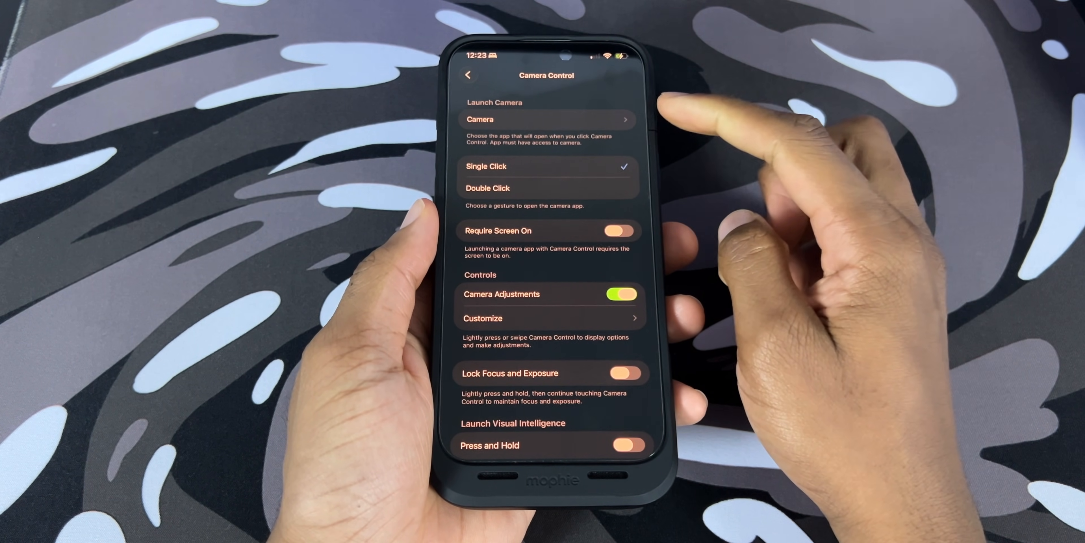
click(546, 120)
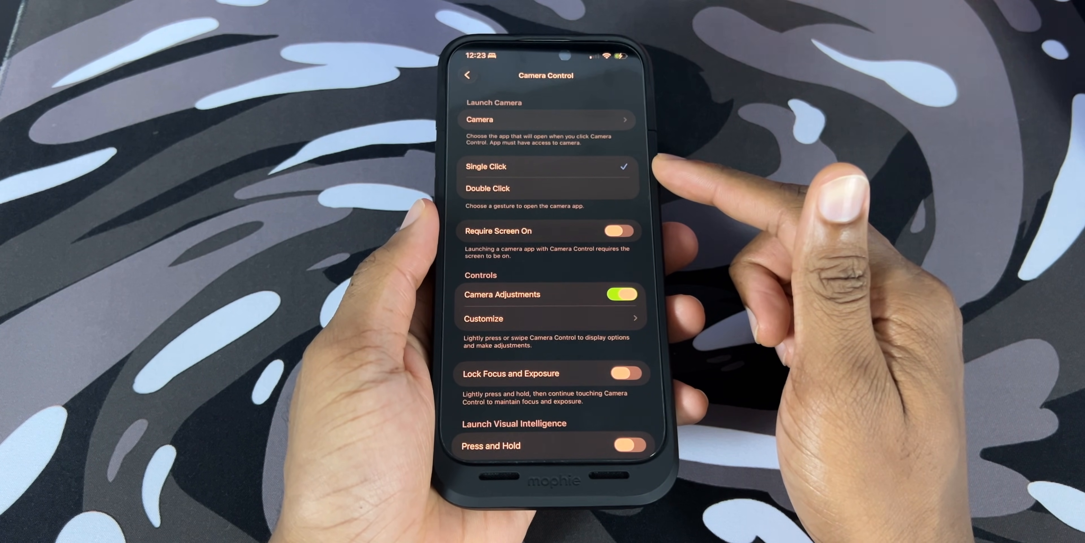
scroll(down, 3)
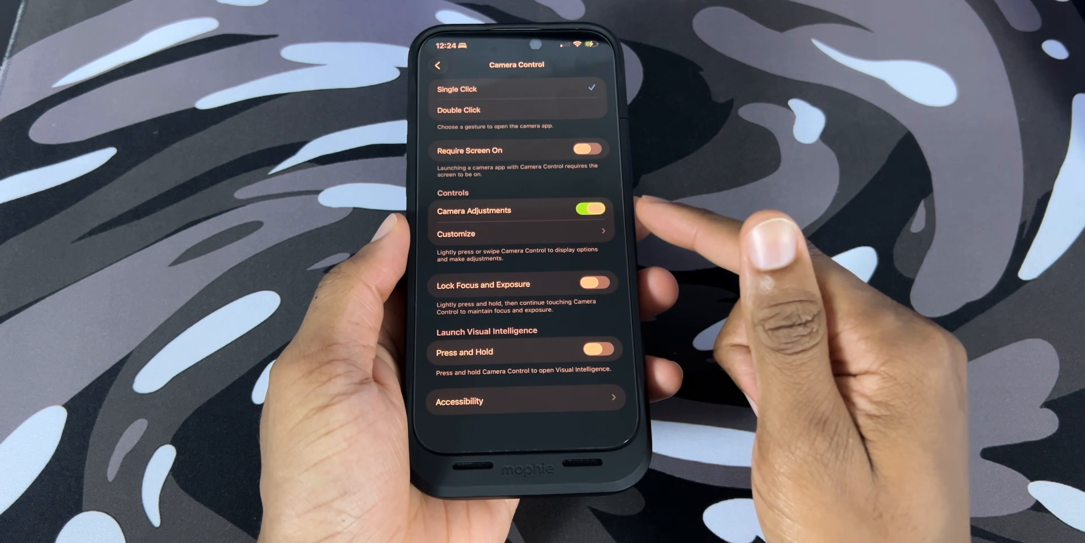
scroll(down, 3)
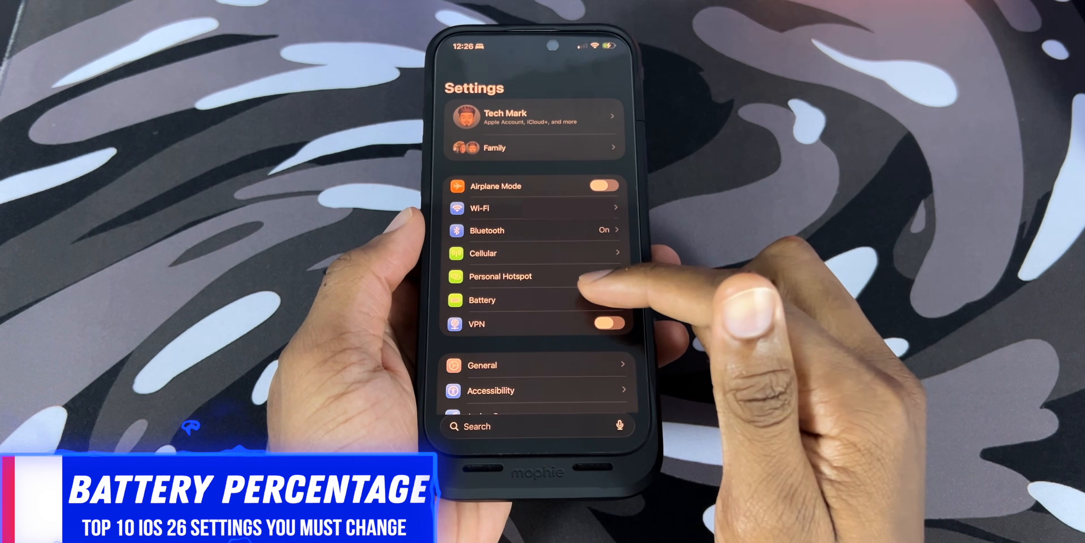
- Check Battery > Power Mode with Adaptive Power on and Low Power Mode off, then go back
click(482, 299)
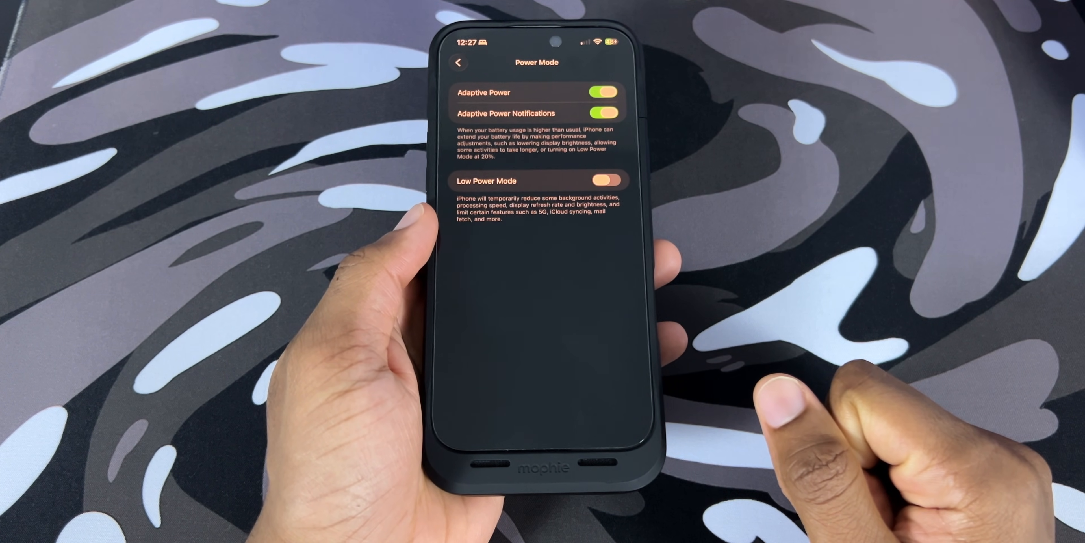
click(458, 63)
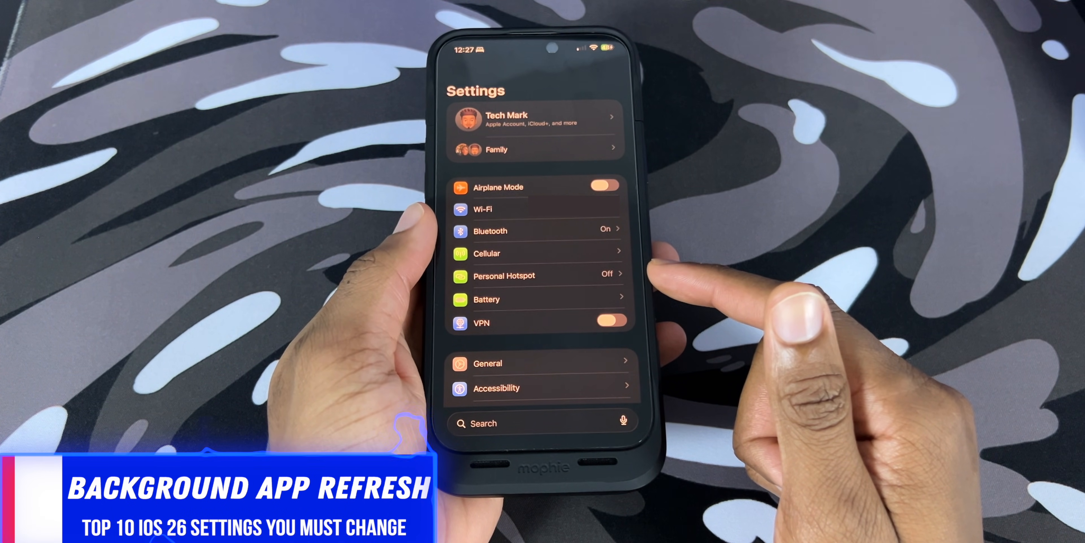
- Search 'Backgr' and review the Background App Refresh per-app list
text(Backgr)
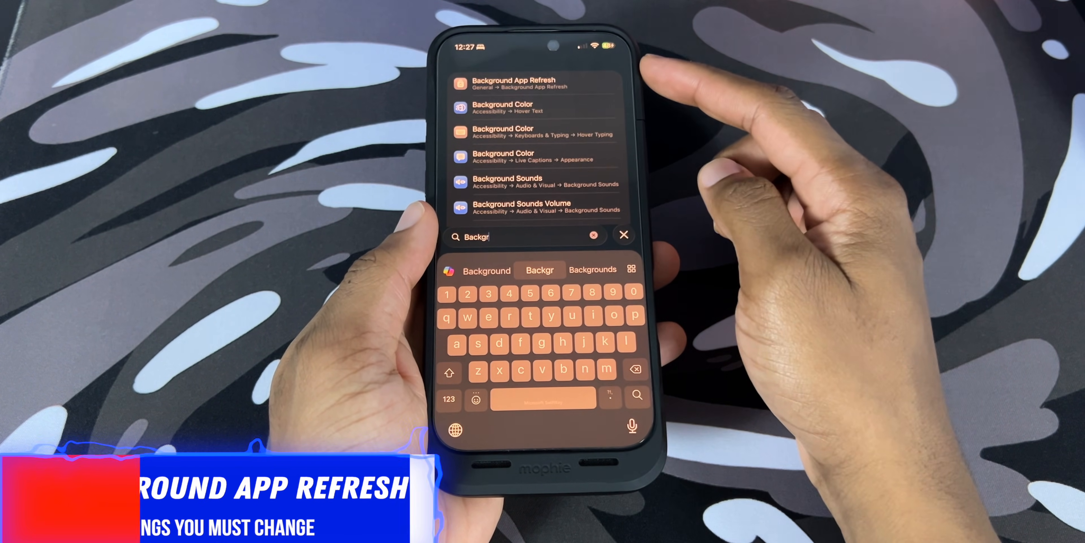
click(516, 83)
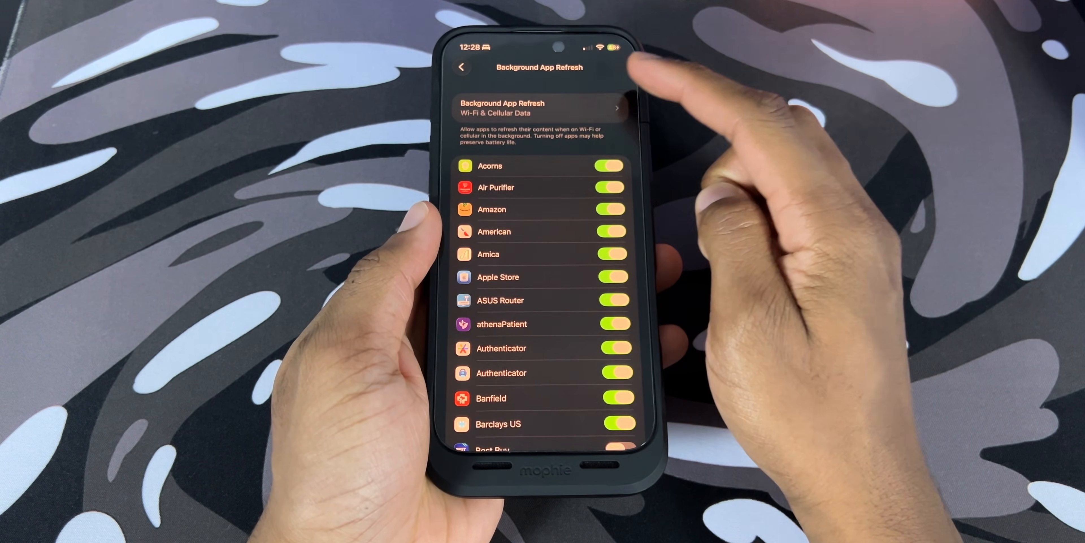
click(540, 108)
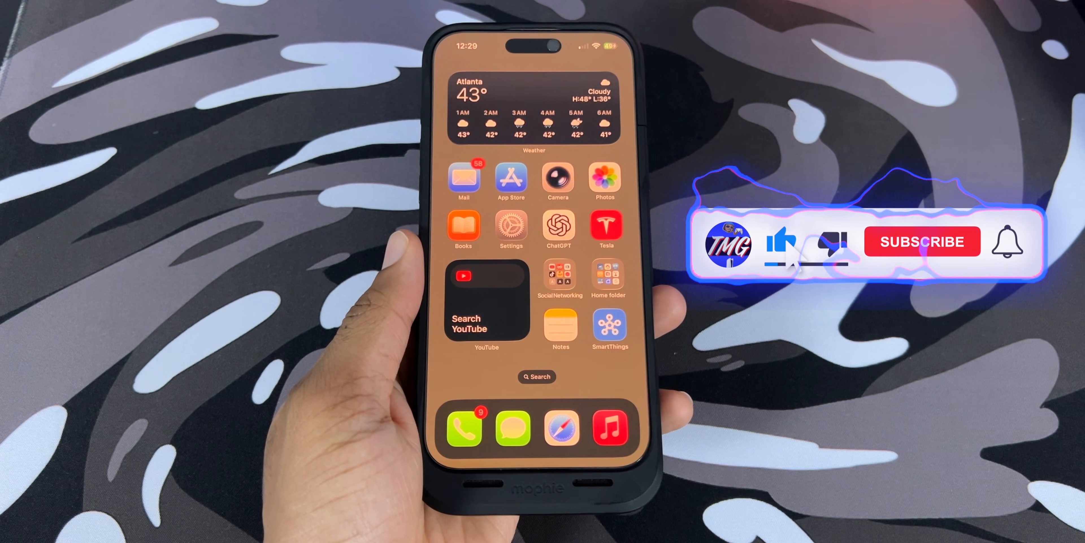
- Exit Settings and return to the Home Screen
click(923, 242)
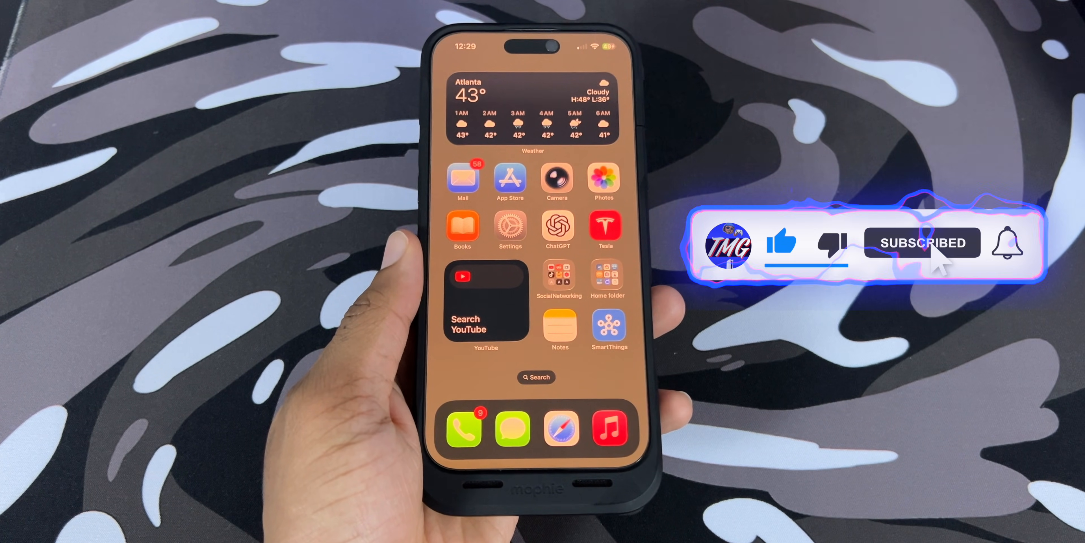